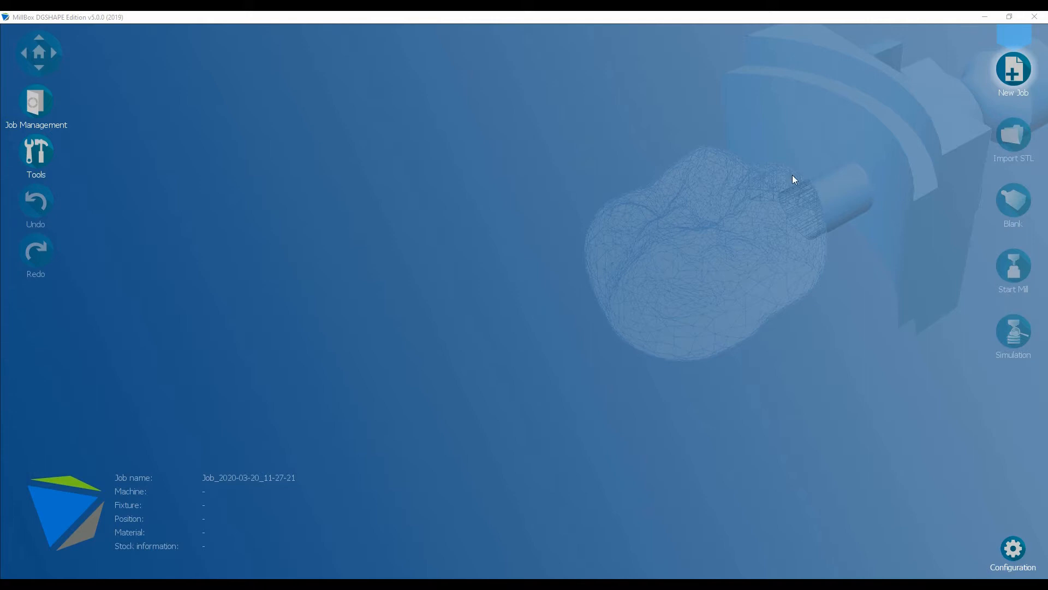
pyautogui.moveTo(798, 190)
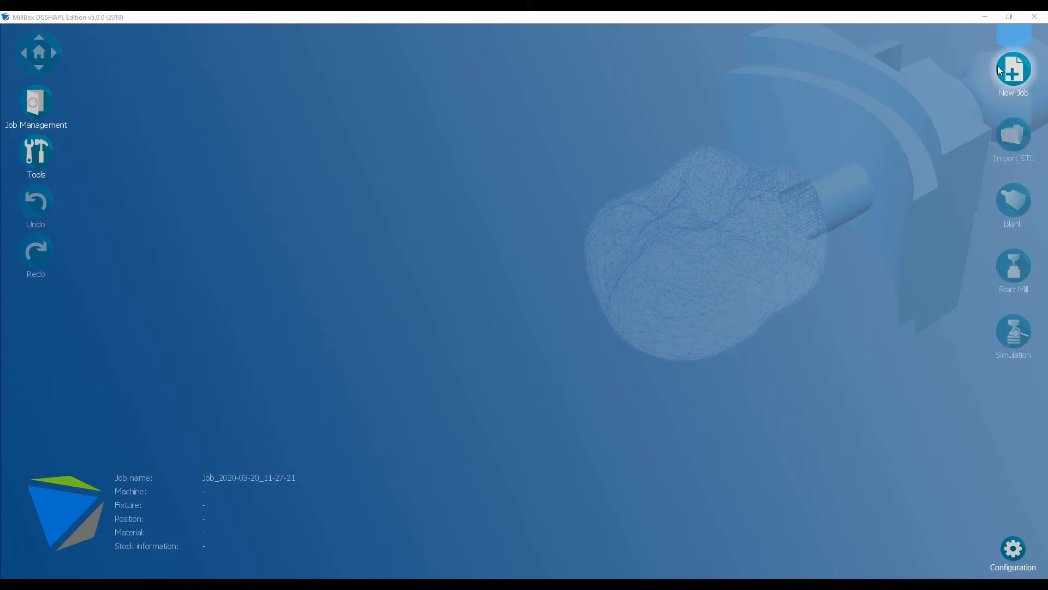
pyautogui.moveTo(920, 270)
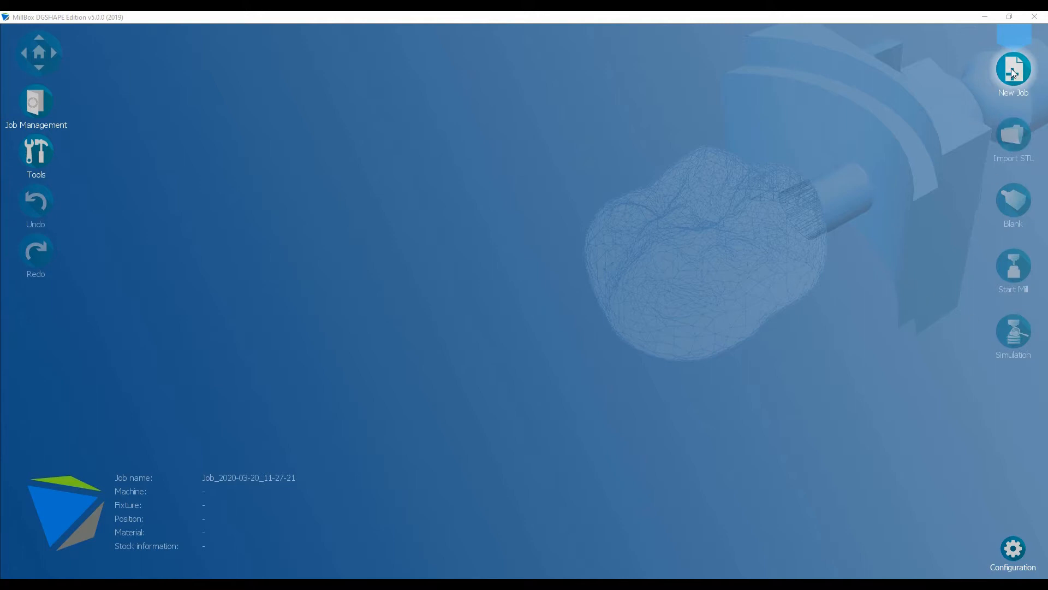
# Start a new milling job on the DWX-52DCi machine
pyautogui.click(1013, 72)
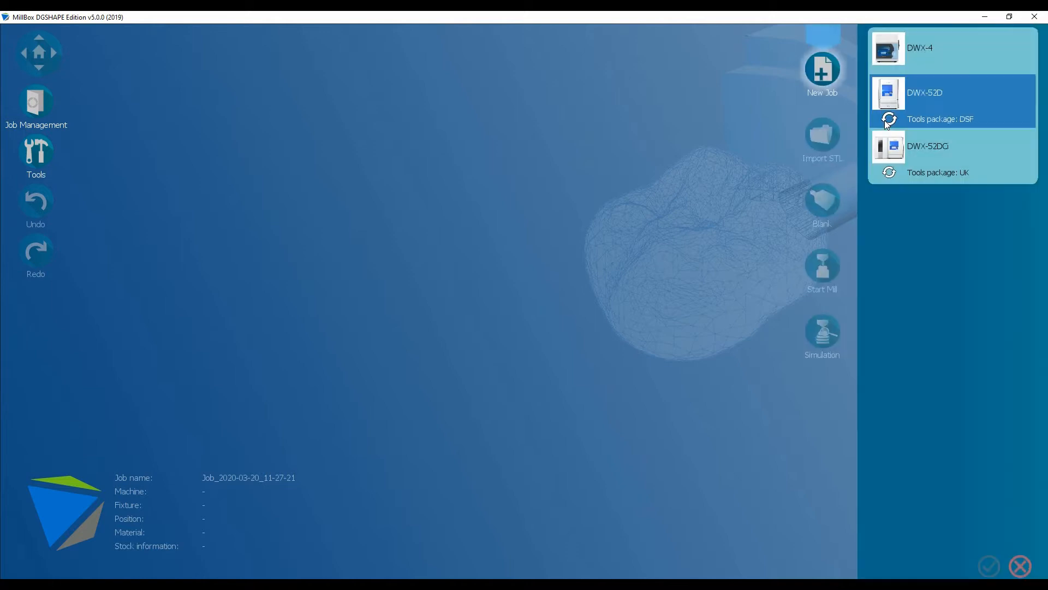
pyautogui.click(949, 48)
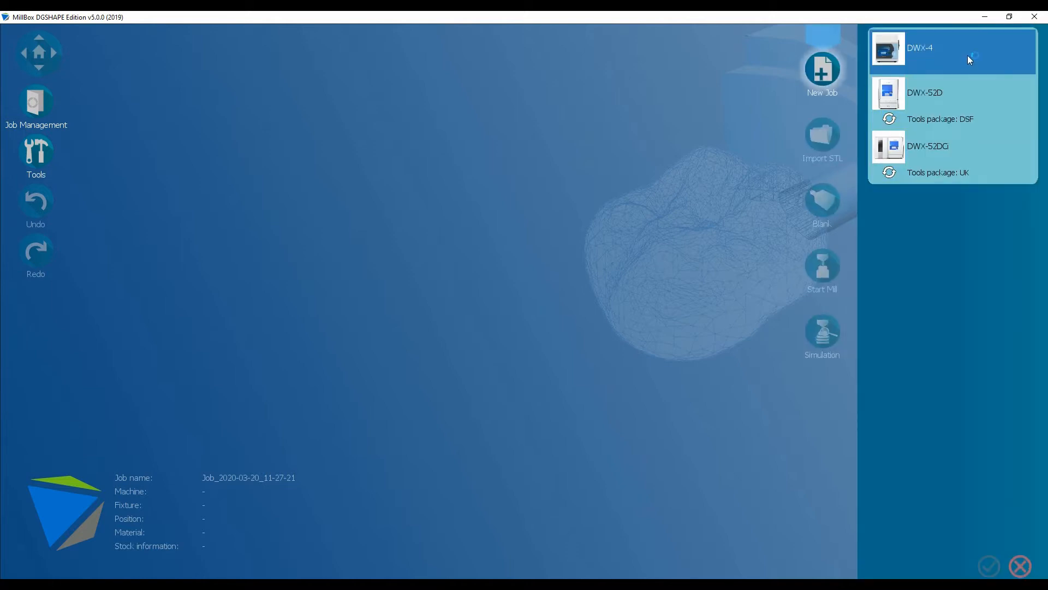
pyautogui.click(952, 100)
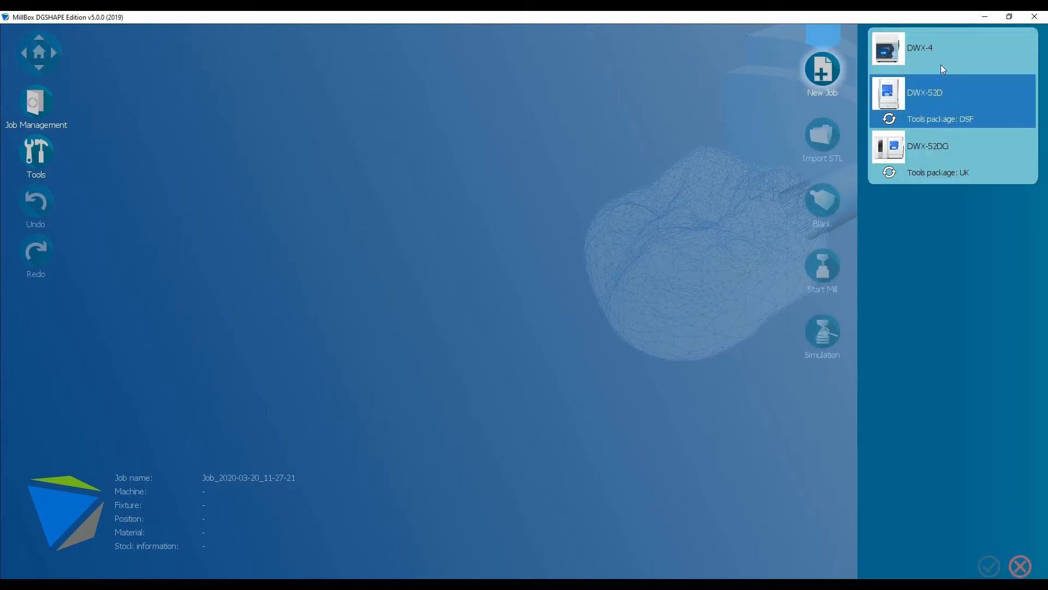
pyautogui.click(943, 147)
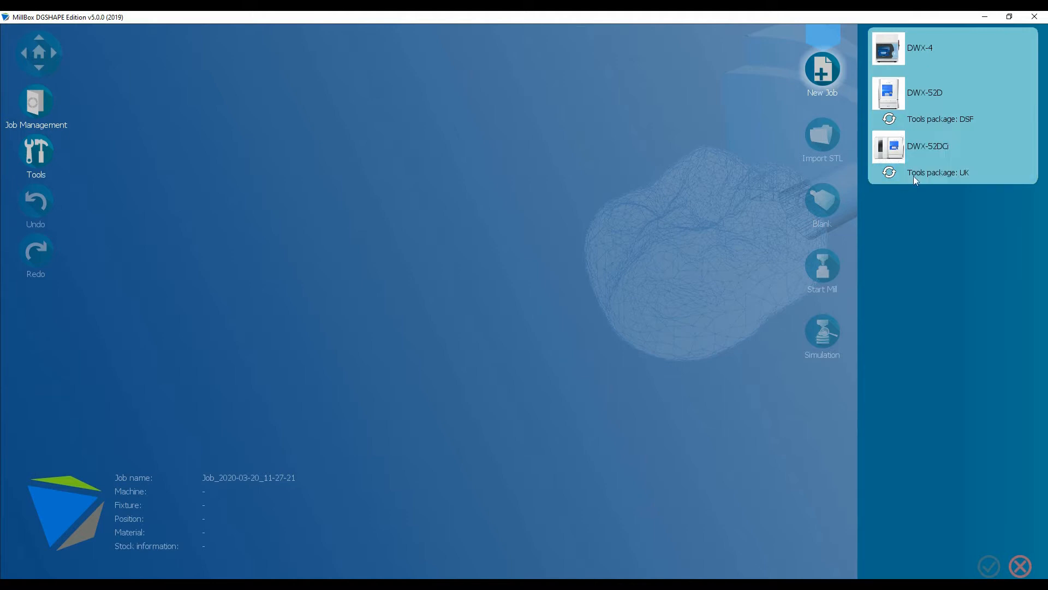
pyautogui.click(928, 146)
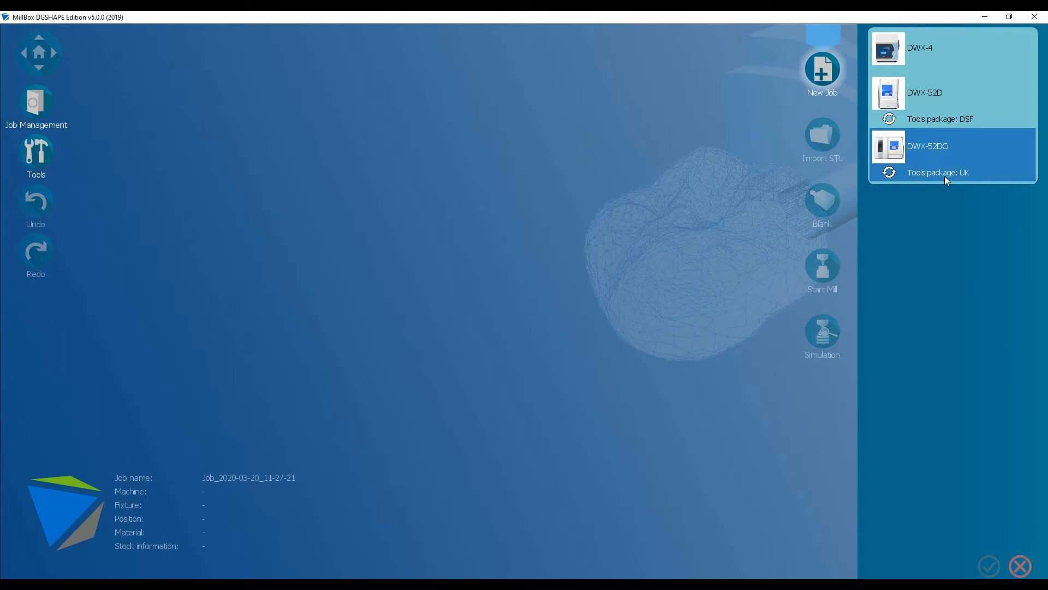
# Keep the UK tools package and choose Wax as the material
pyautogui.click(928, 145)
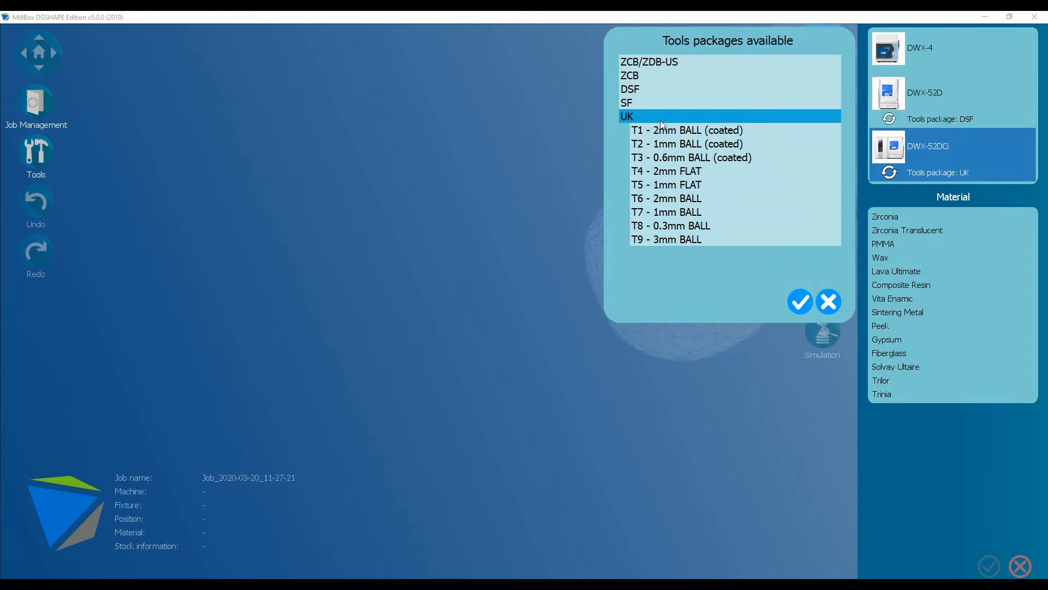
pyautogui.moveTo(658, 126)
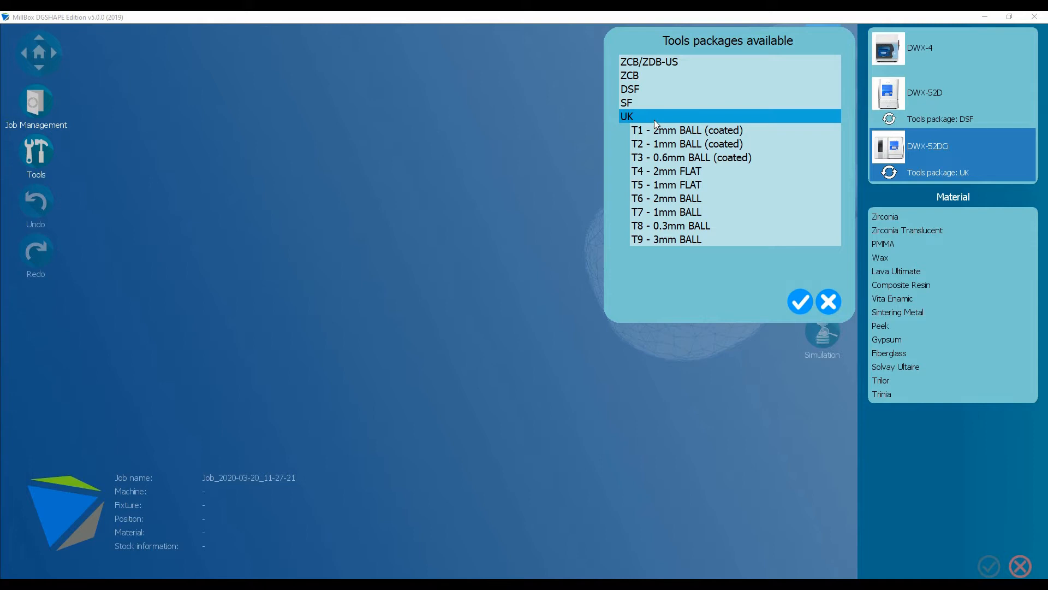
pyautogui.moveTo(659, 124)
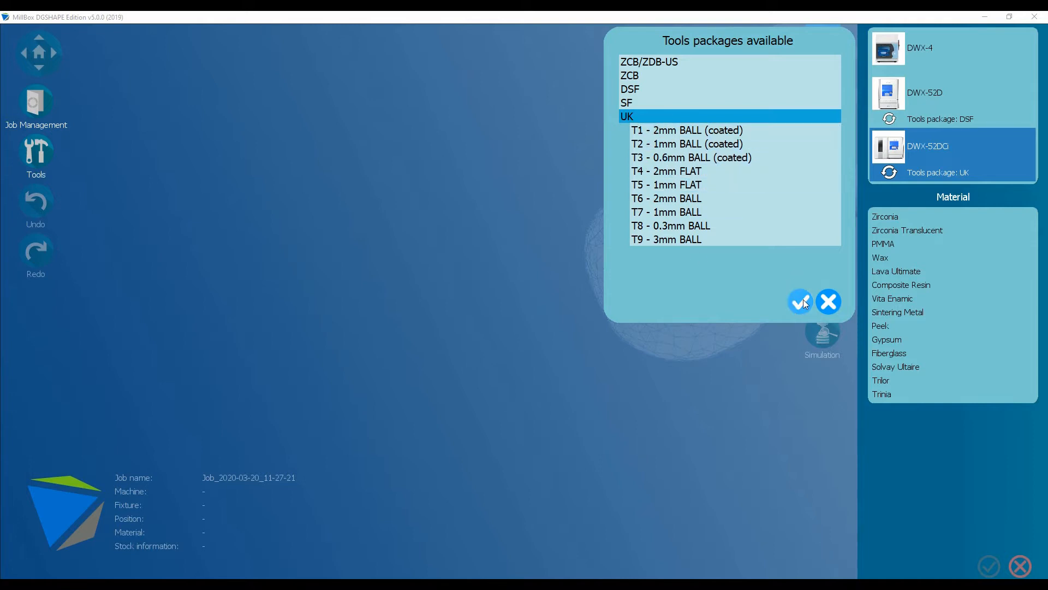
pyautogui.click(801, 302)
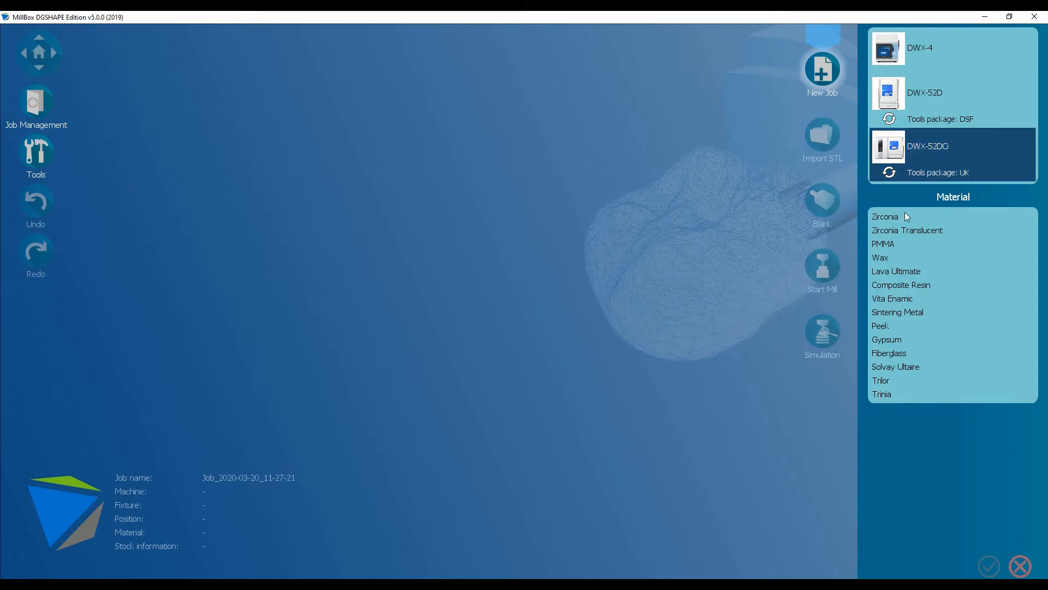
pyautogui.click(881, 256)
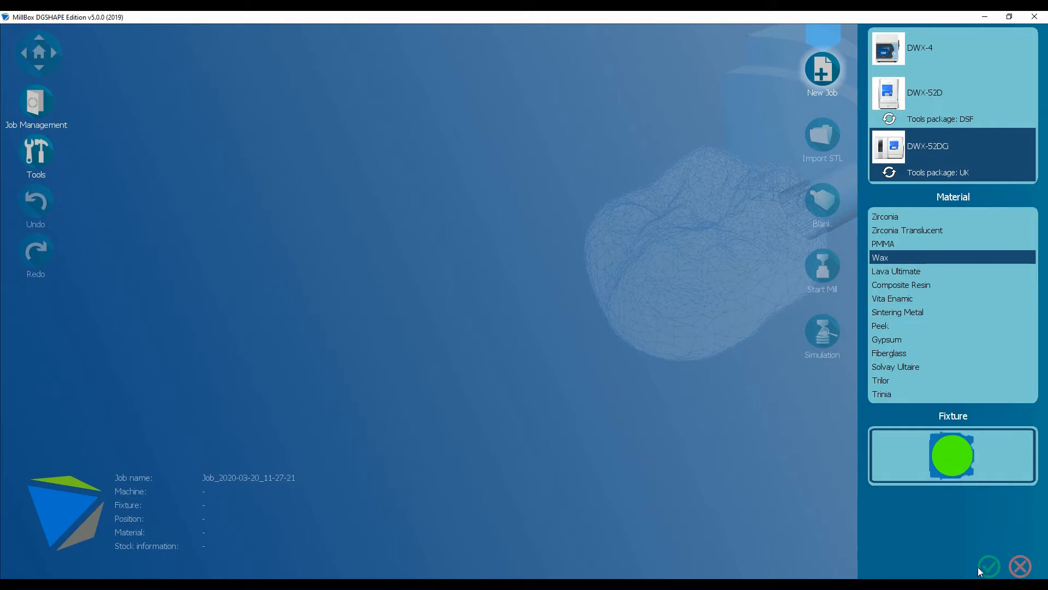
# Confirm the DWX-52DCi/Wax job and pick FC_POST_MOLAR_1.stl from the CROWNS folder
pyautogui.click(989, 566)
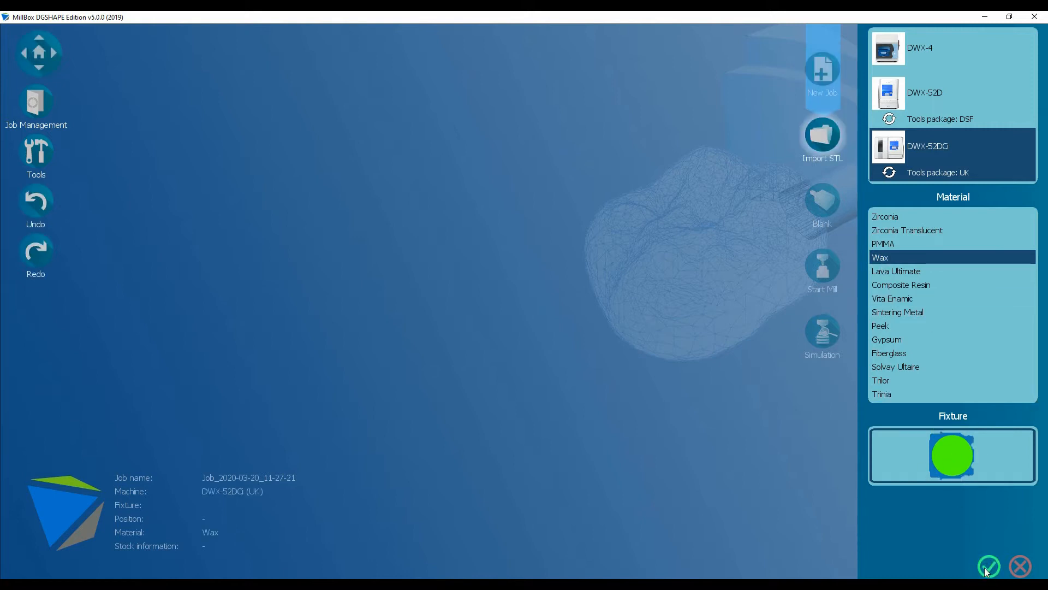
pyautogui.click(988, 565)
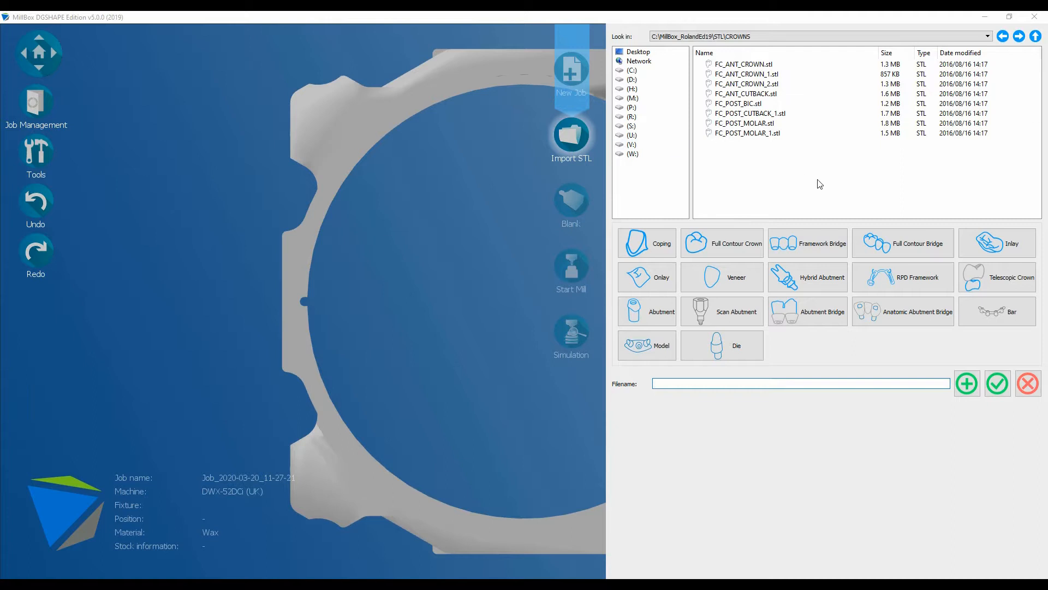
pyautogui.click(1036, 36)
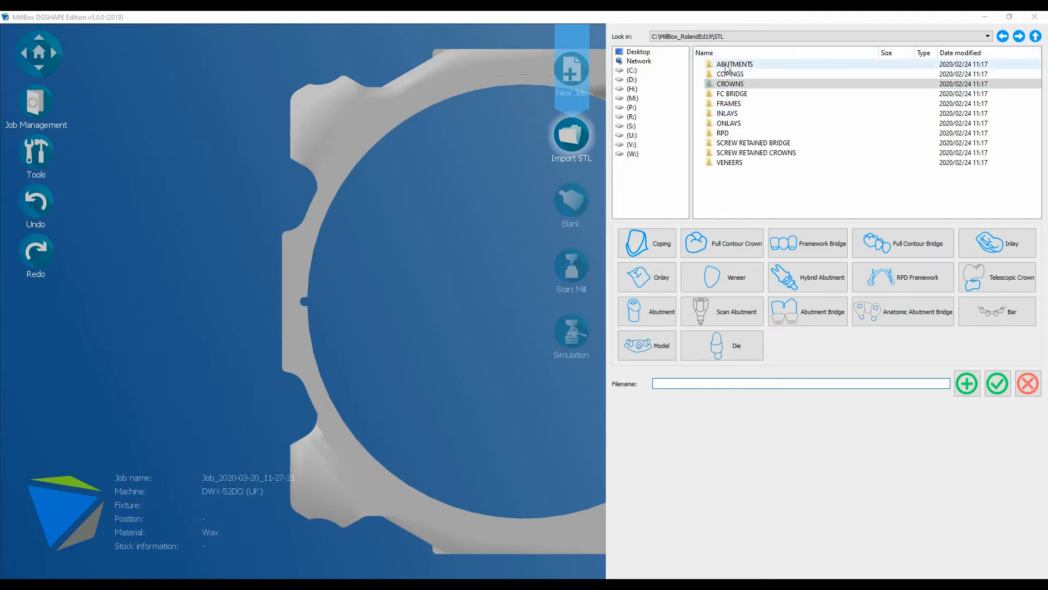
pyautogui.click(730, 83)
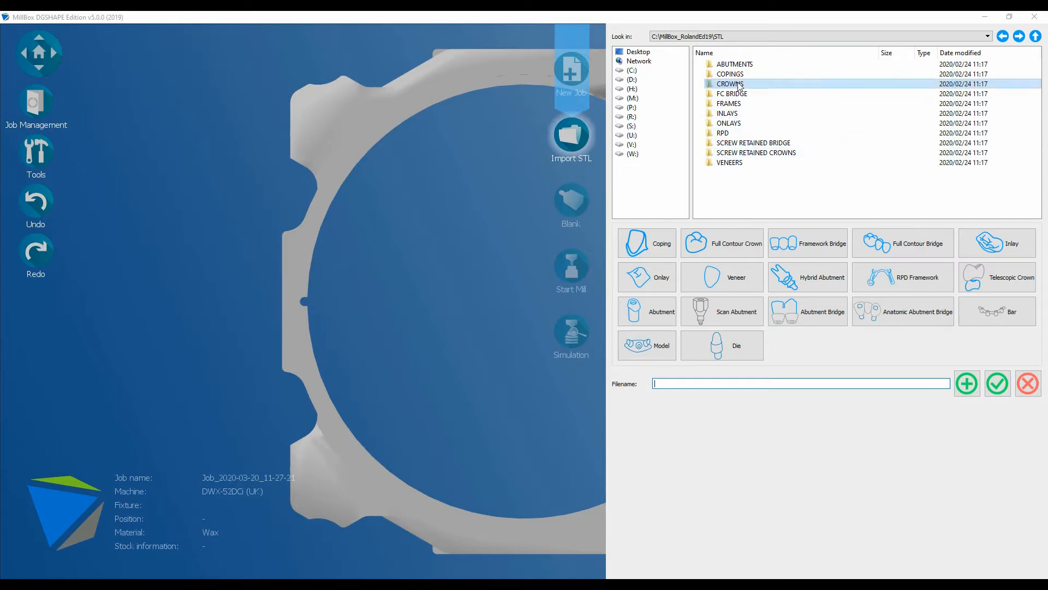
pyautogui.doubleClick(727, 83)
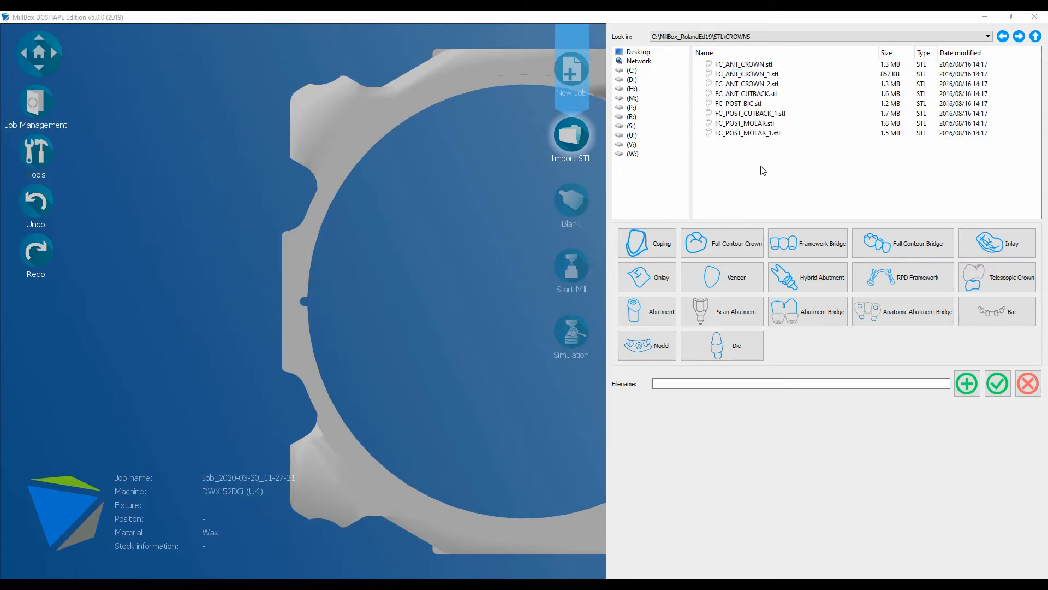
pyautogui.click(747, 132)
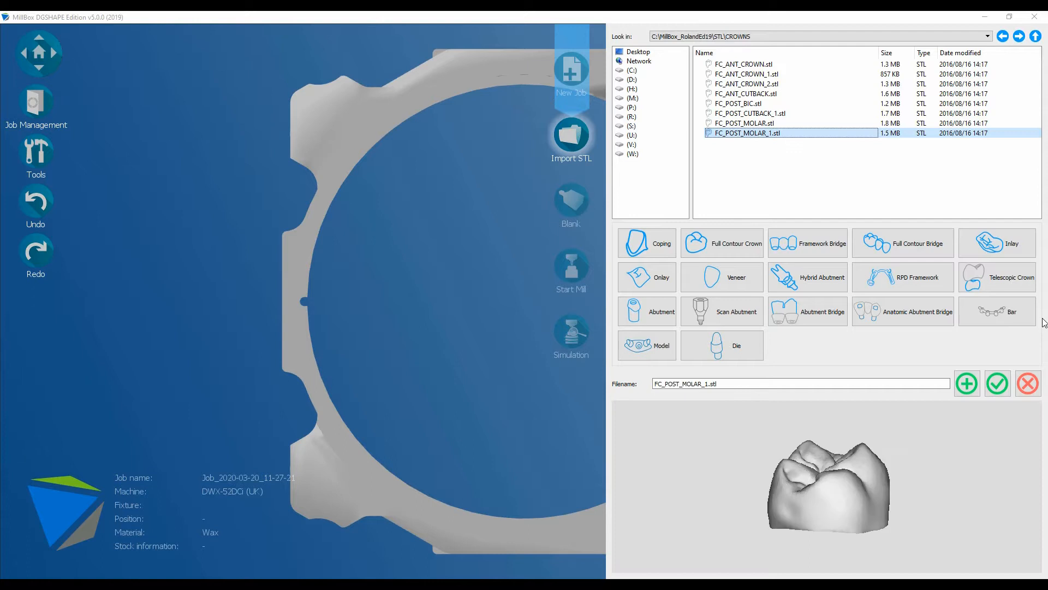
pyautogui.moveTo(828, 493)
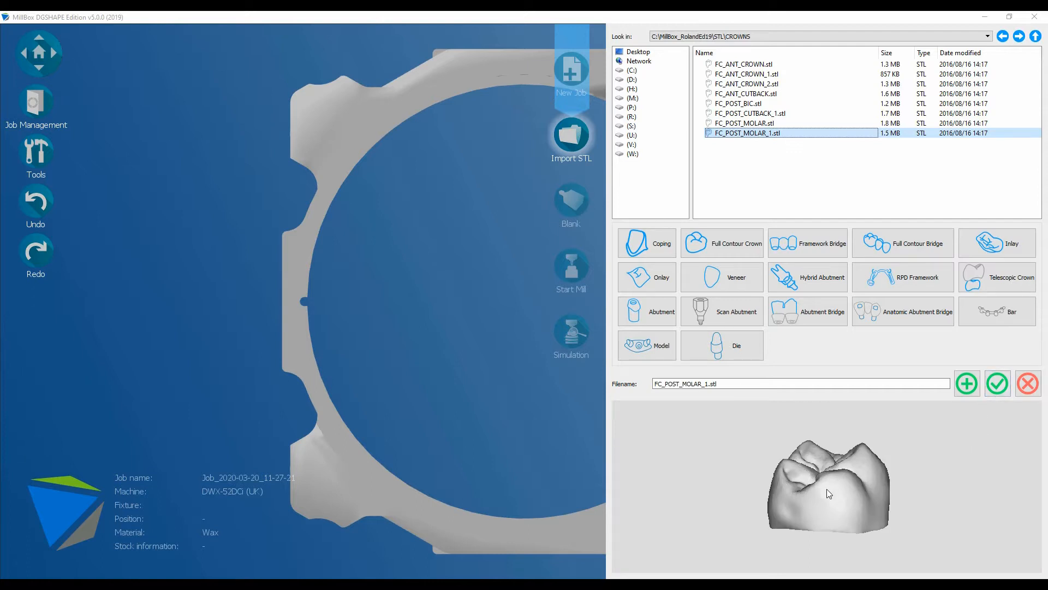
# Inspect FC_POST_MOLAR_1.stl in the Viewer, rotating it to check height and shape
pyautogui.click(831, 486)
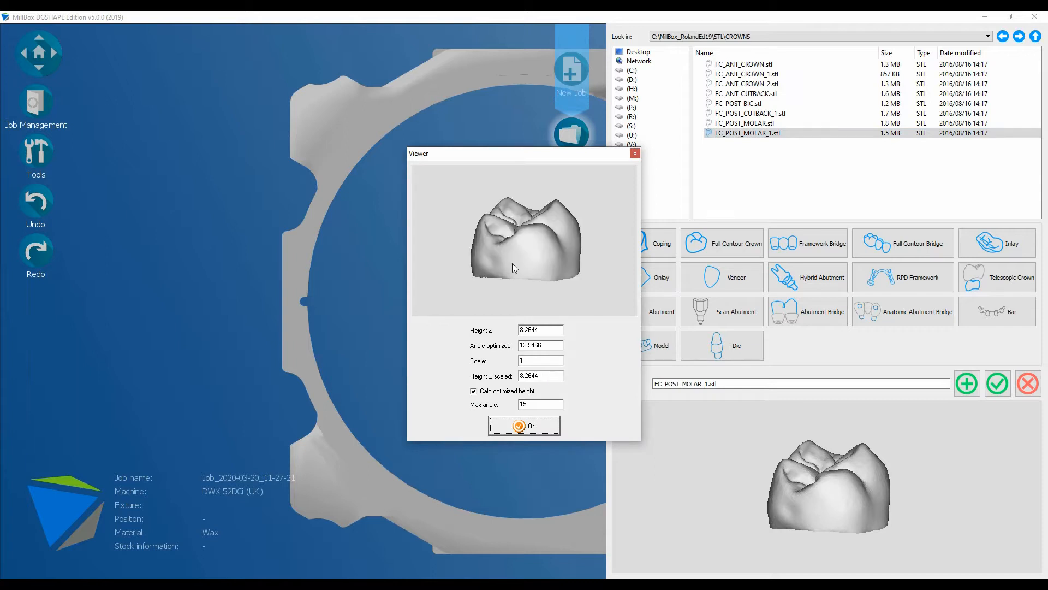
pyautogui.moveTo(521, 241); pyautogui.dragTo(528, 274)
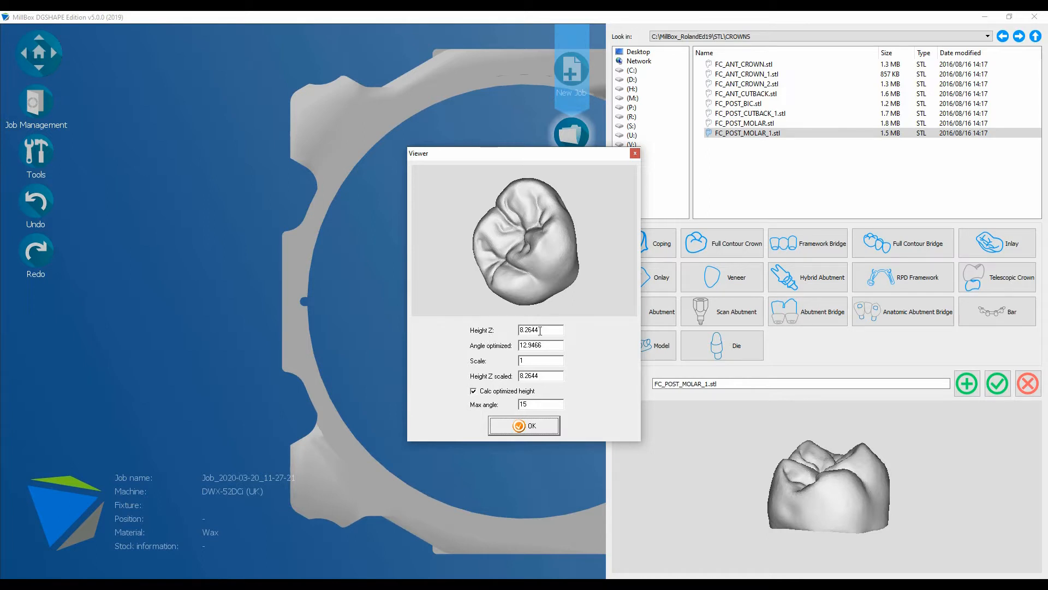
pyautogui.moveTo(500, 413)
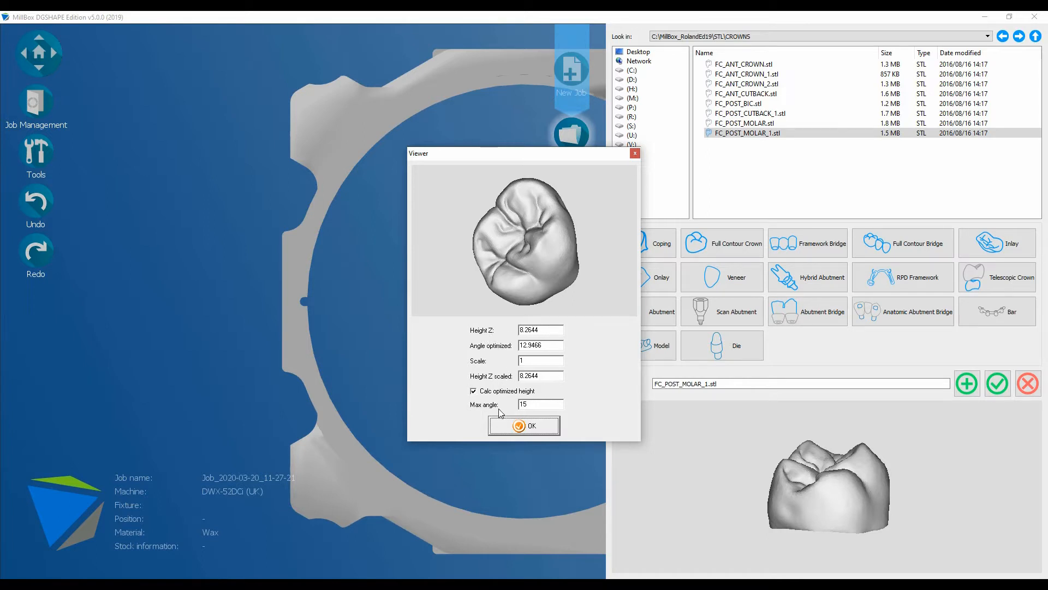
pyautogui.click(524, 426)
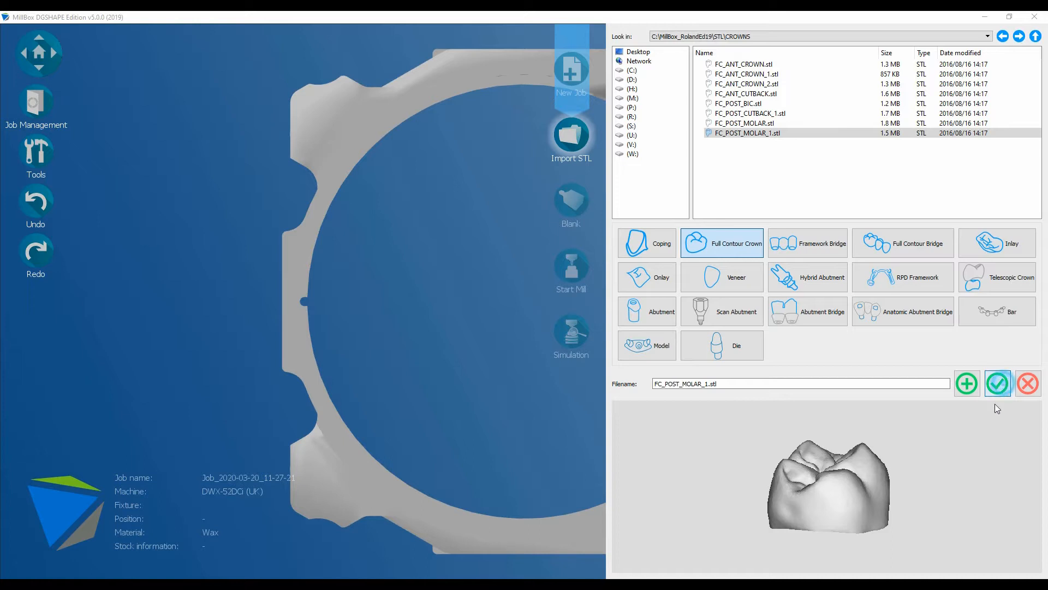
pyautogui.click(997, 384)
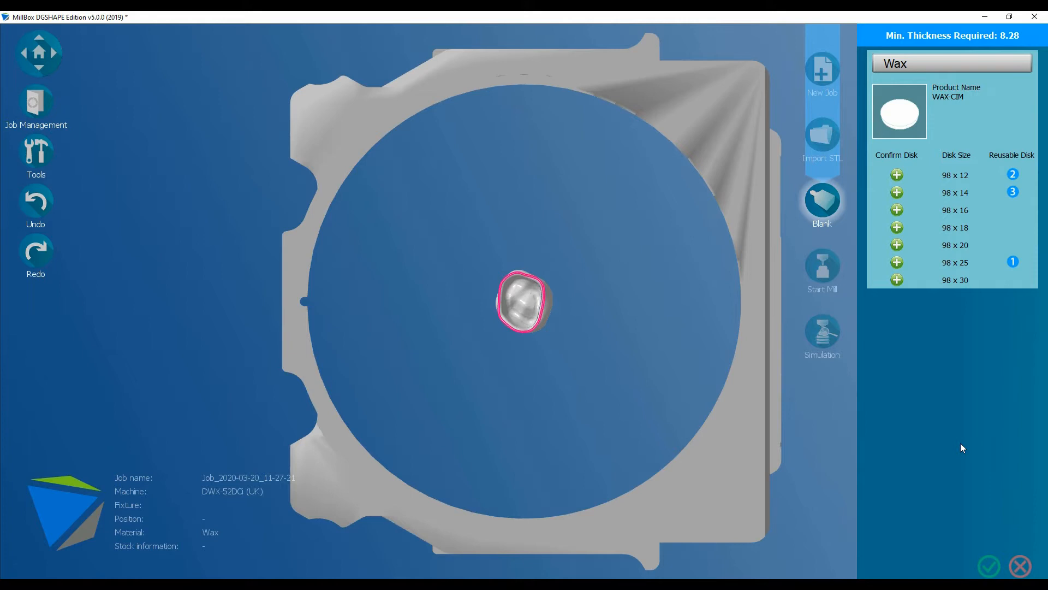
pyautogui.moveTo(942, 466)
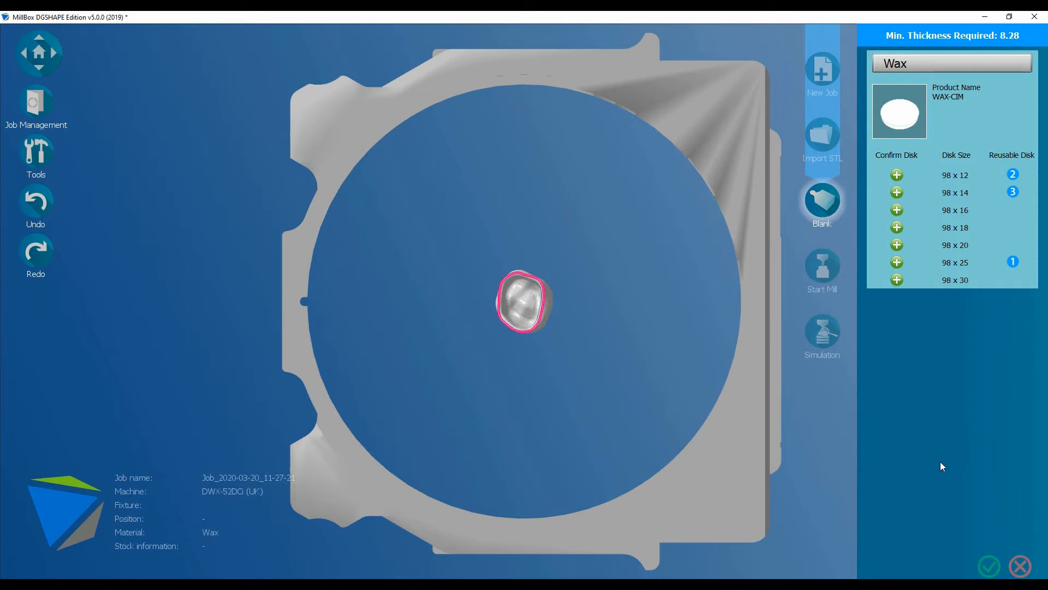
pyautogui.click(955, 193)
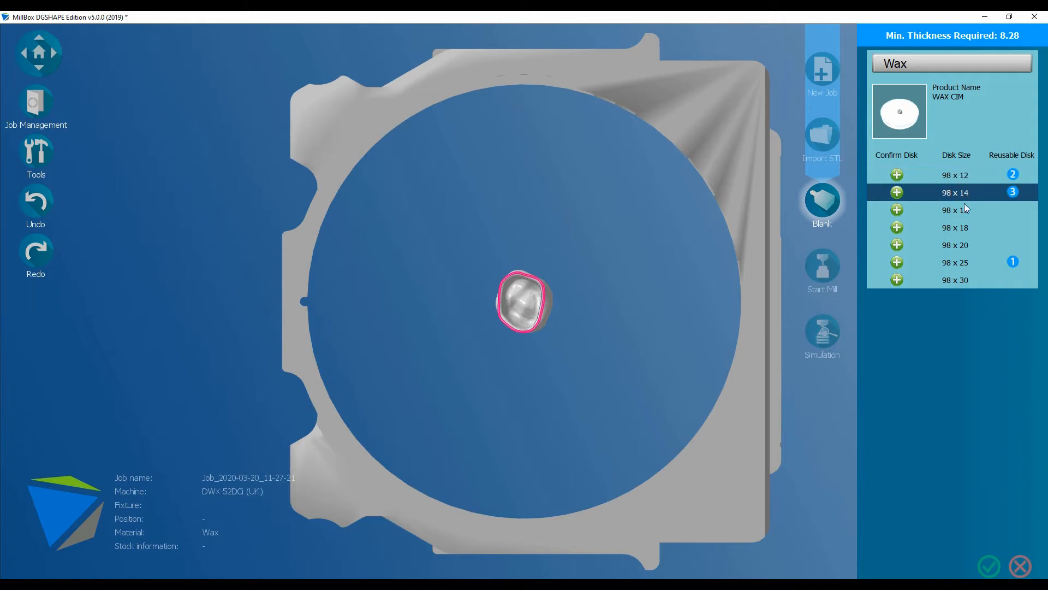
pyautogui.moveTo(954, 188)
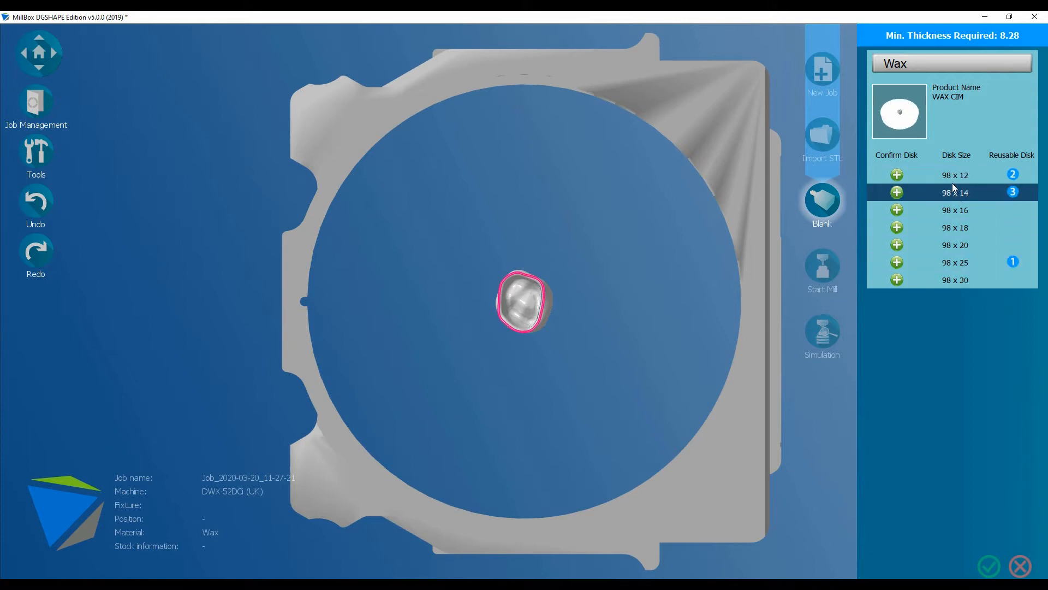
pyautogui.click(954, 280)
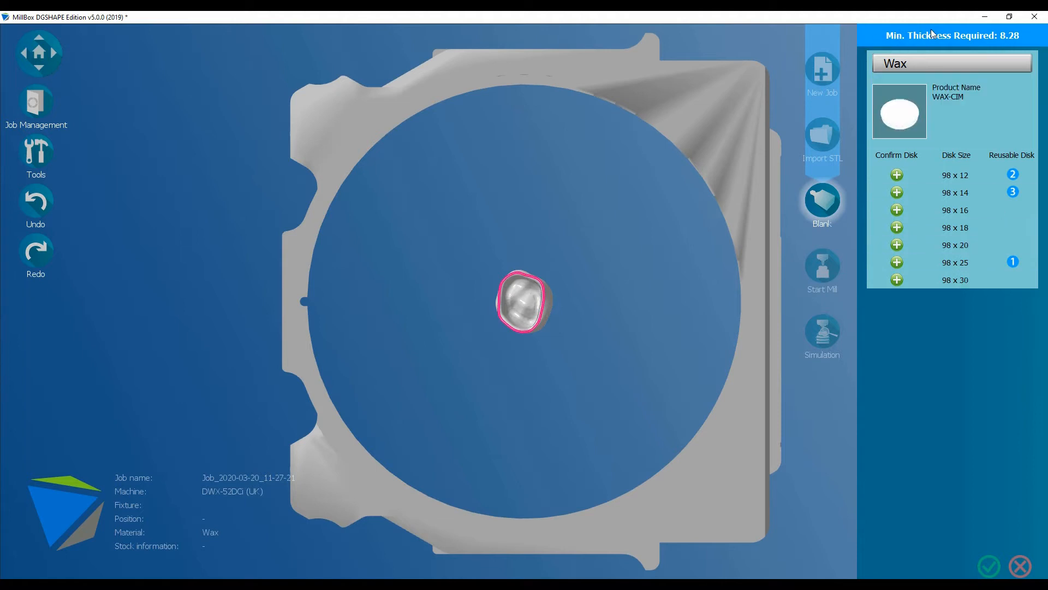
pyautogui.moveTo(920, 42)
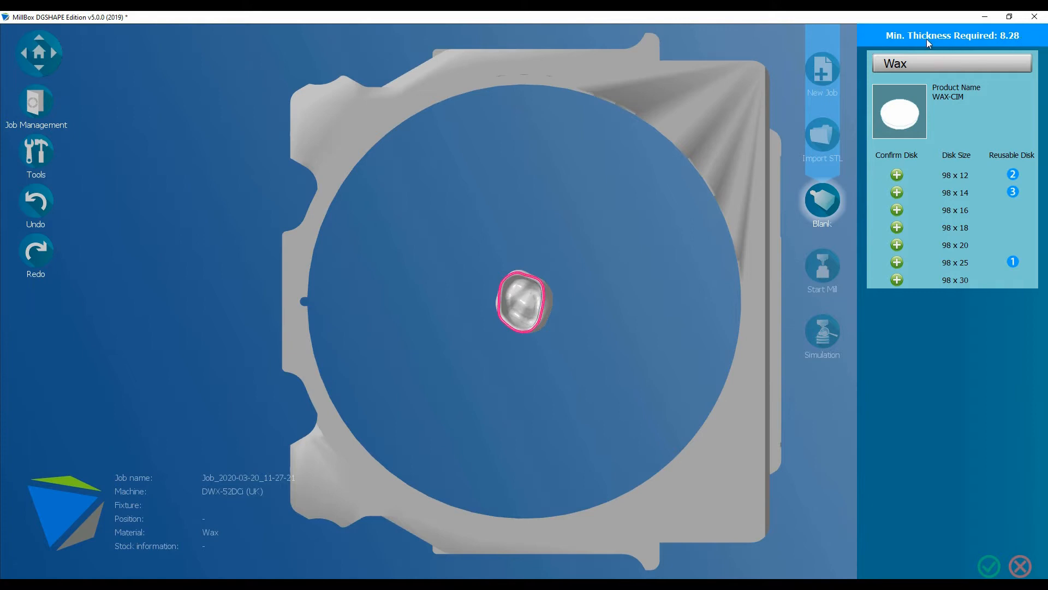
pyautogui.moveTo(977, 168)
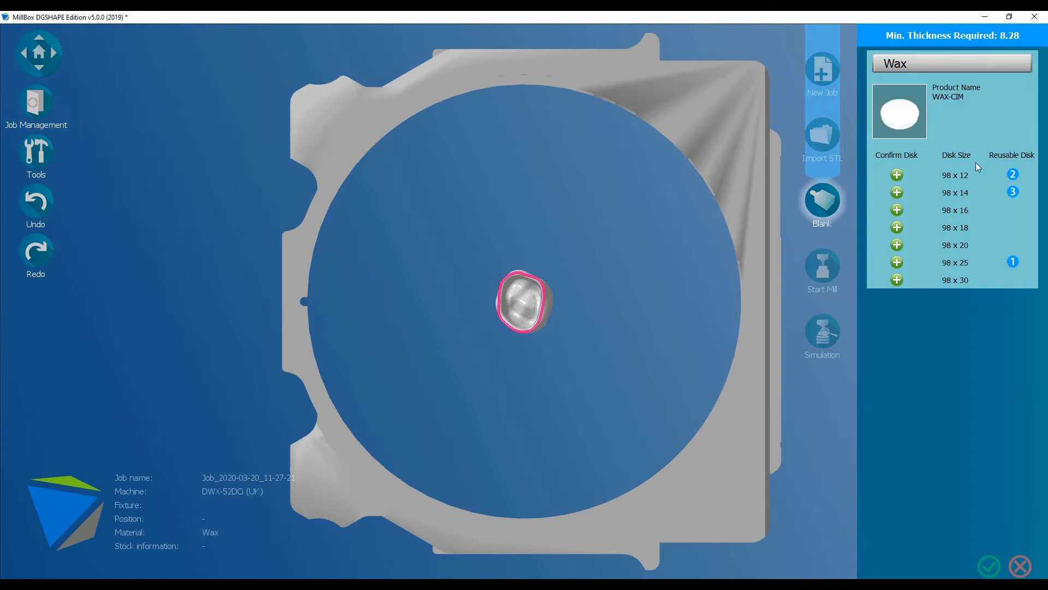
pyautogui.click(955, 193)
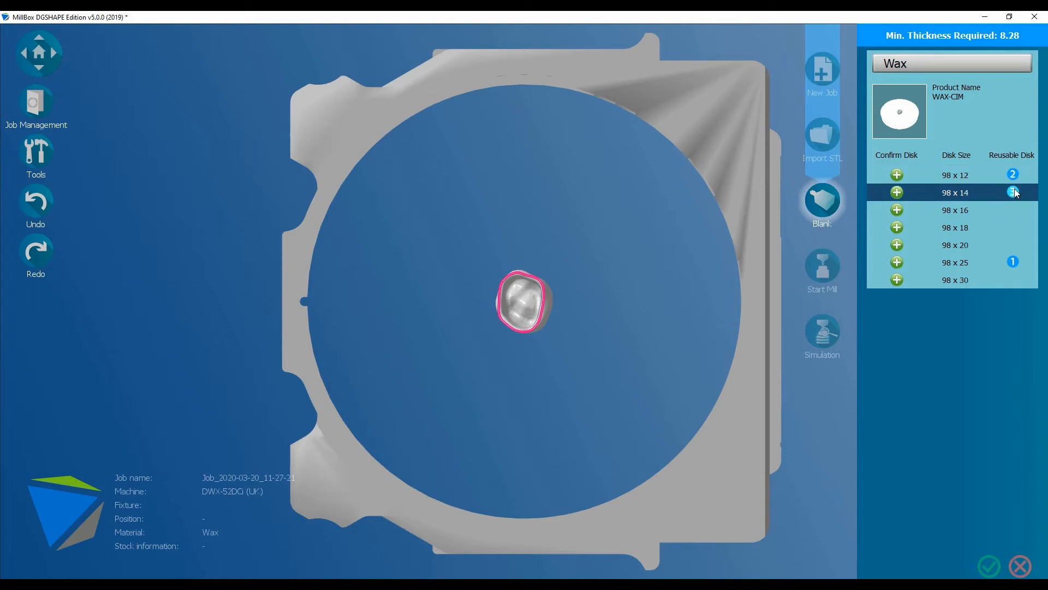
pyautogui.click(1012, 193)
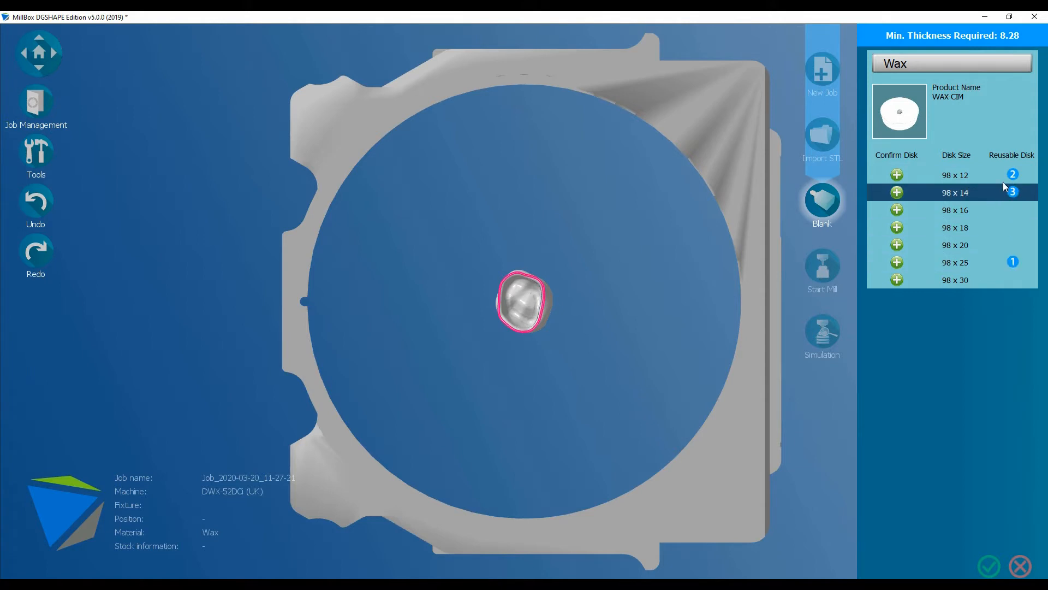
pyautogui.click(953, 210)
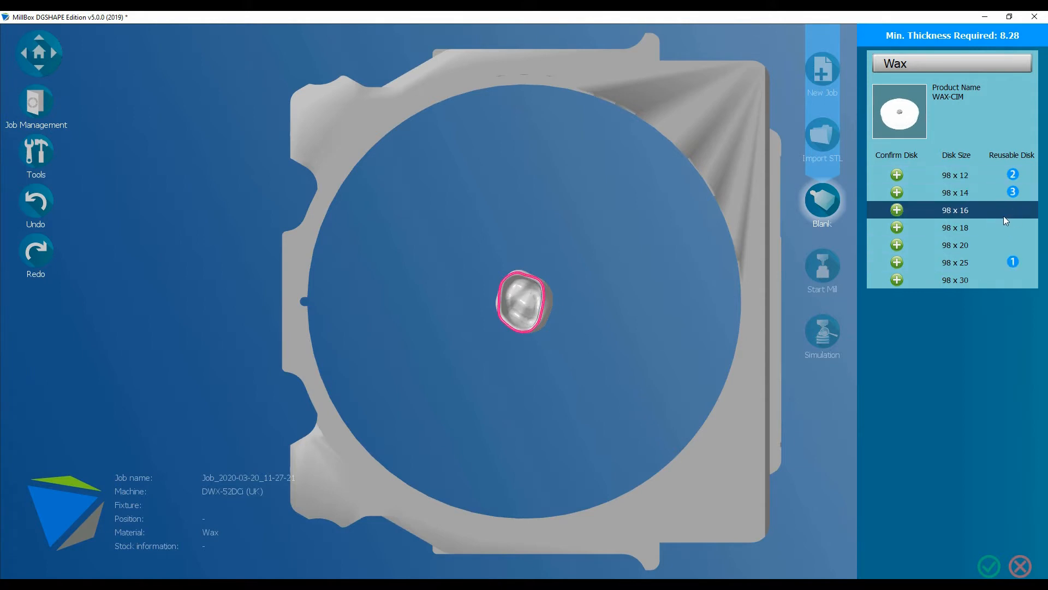
pyautogui.click(955, 227)
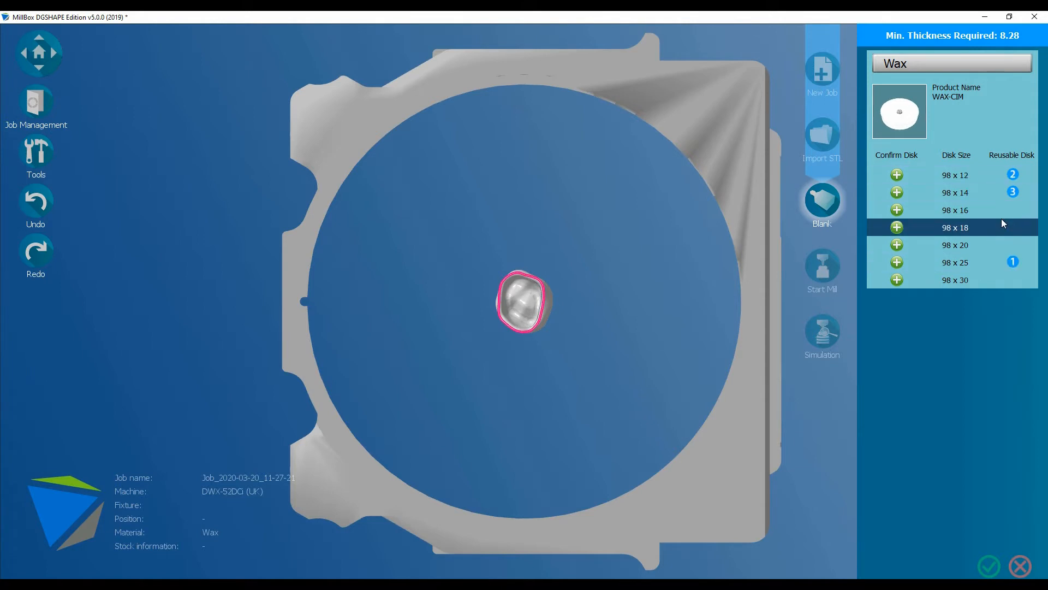
pyautogui.click(955, 193)
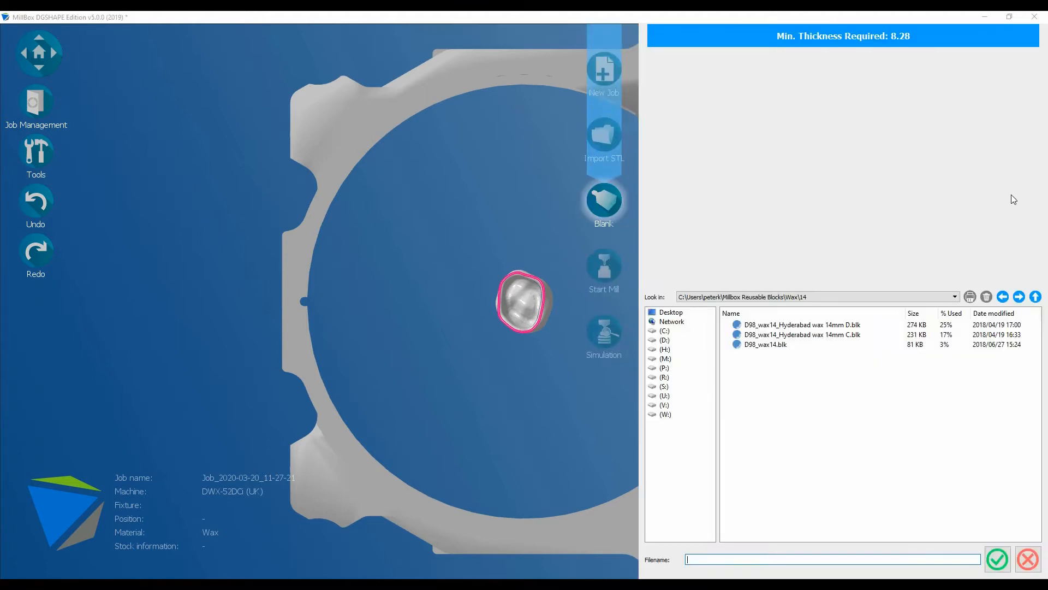
pyautogui.click(765, 344)
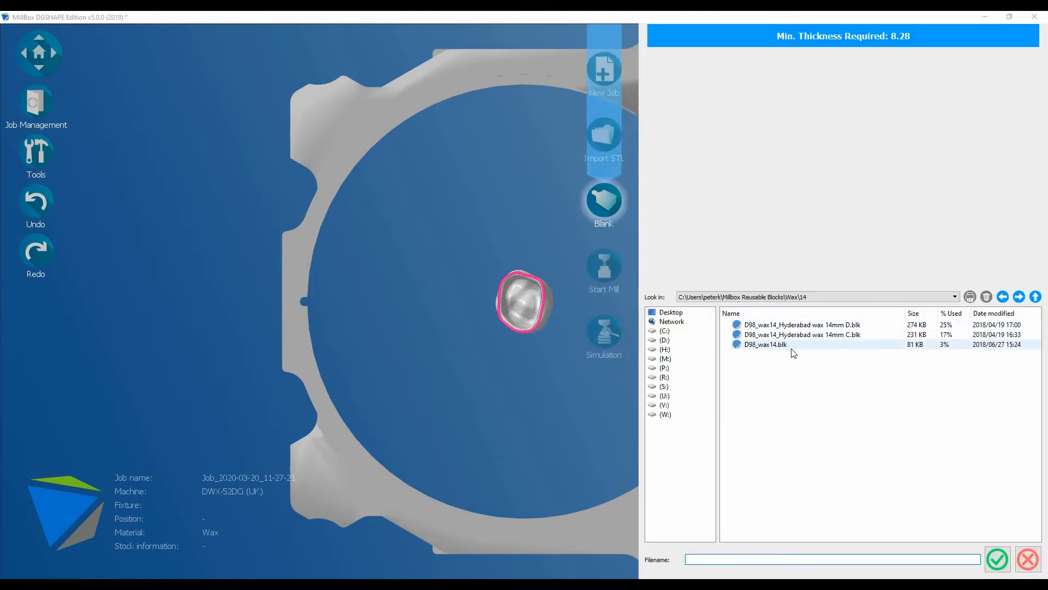
pyautogui.click(800, 324)
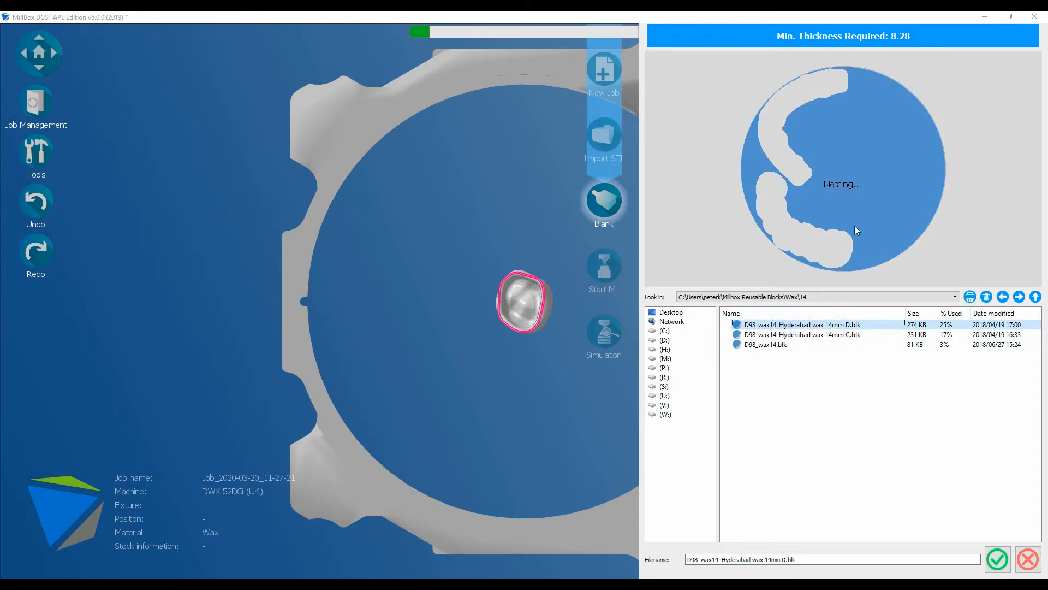
pyautogui.moveTo(877, 200)
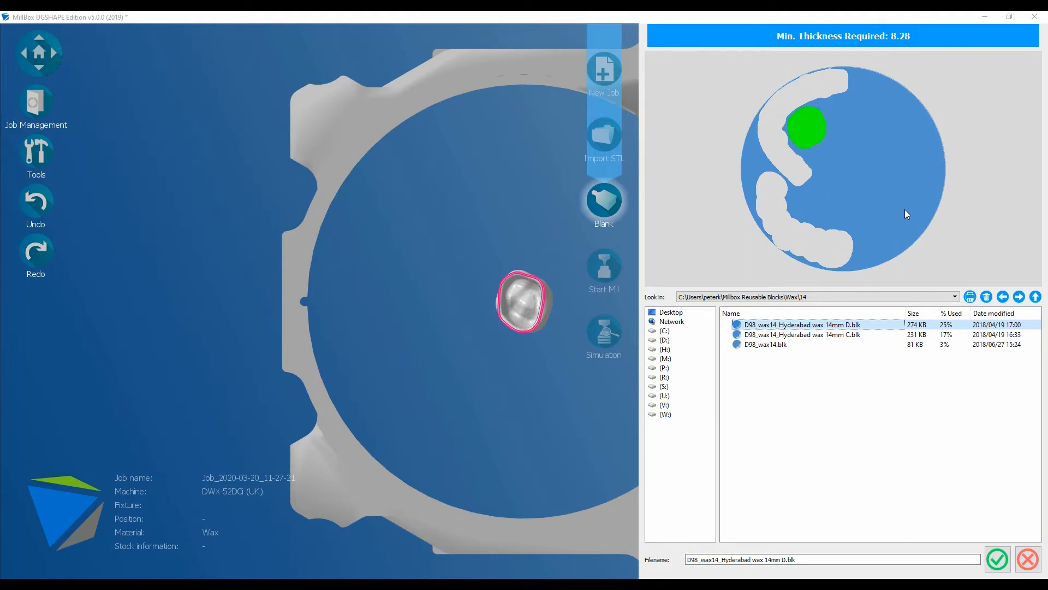
pyautogui.click(801, 335)
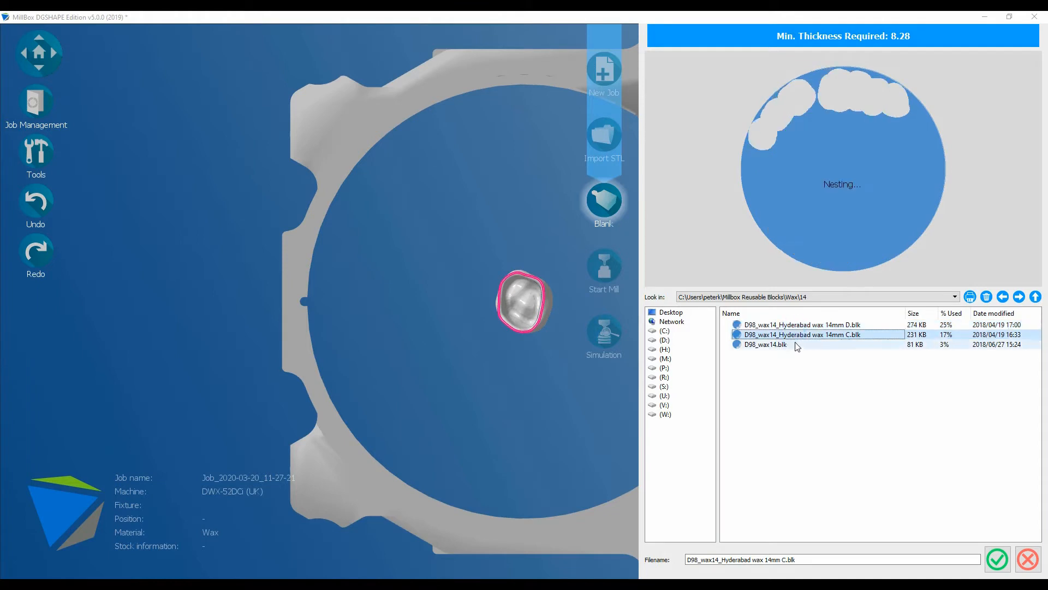
pyautogui.click(765, 344)
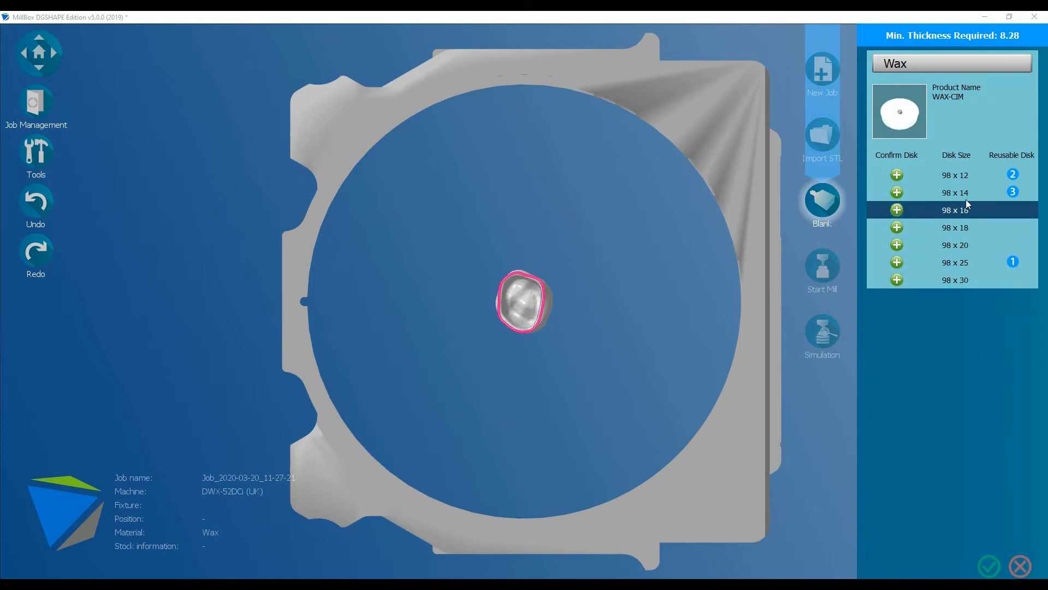
# Load a new 98 x 14 wax disc named 'PK wax 14mm disc'
pyautogui.click(953, 193)
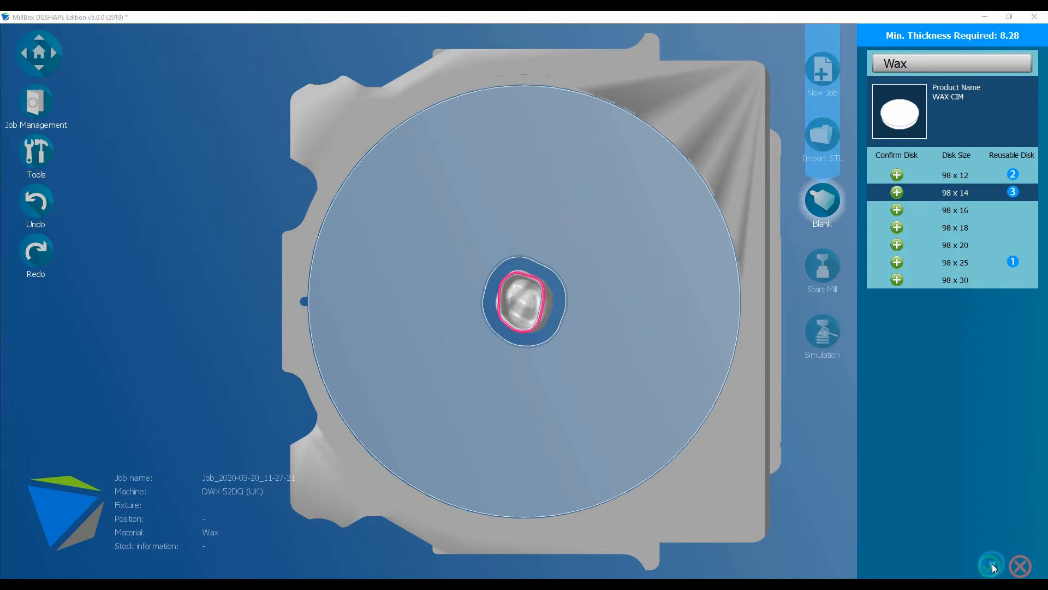
pyautogui.click(991, 565)
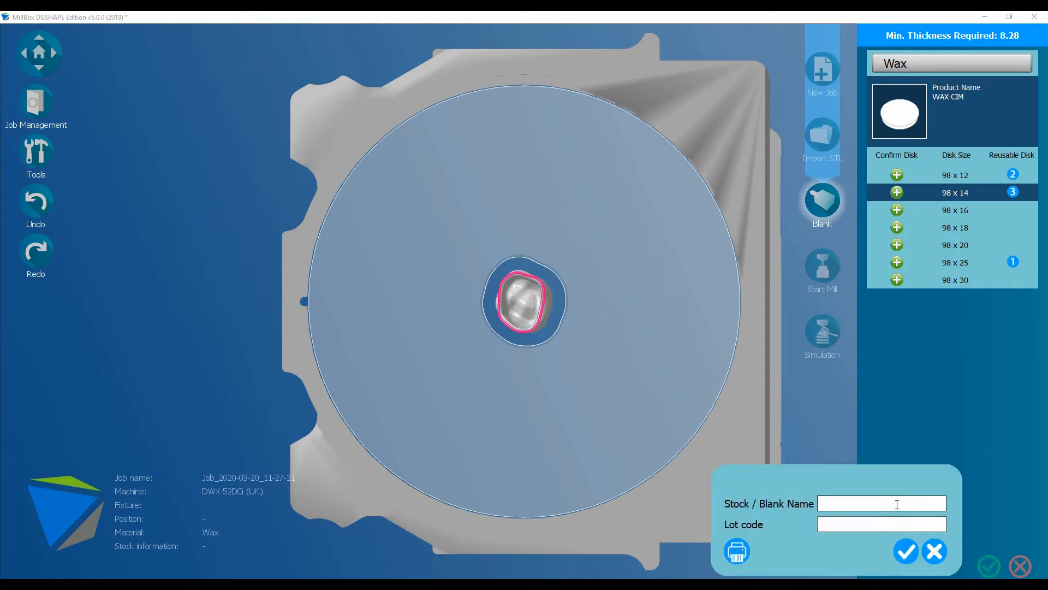
pyautogui.write('P')
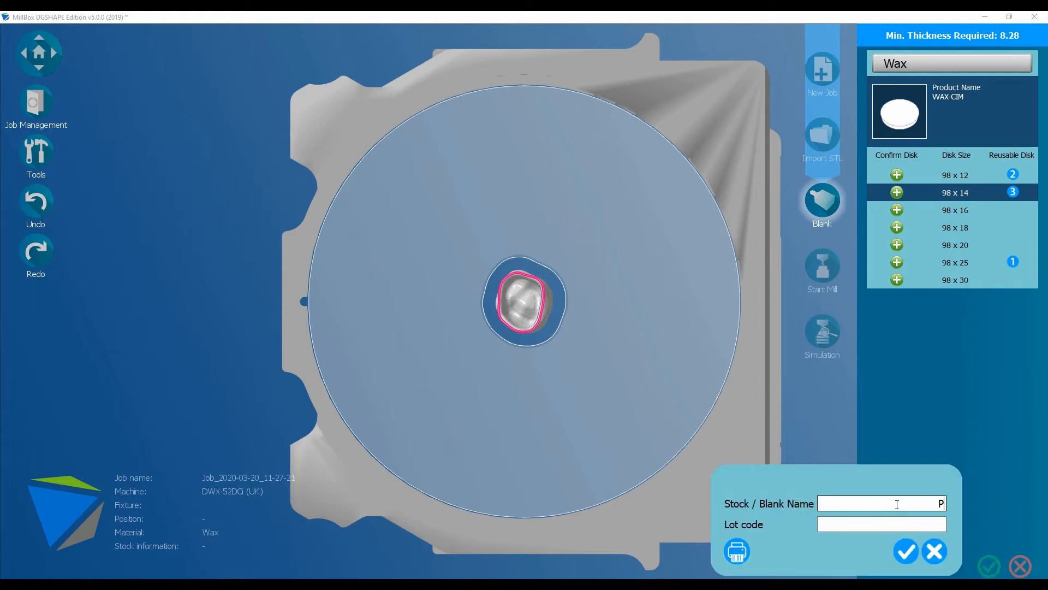
pyautogui.write('PK wax 14mm')
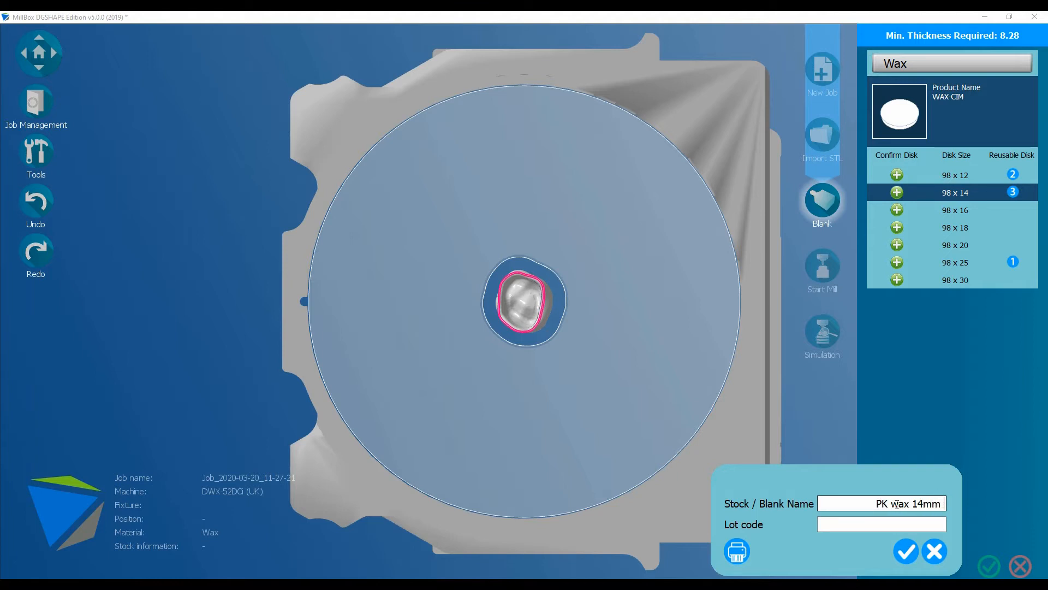
pyautogui.write('disc')
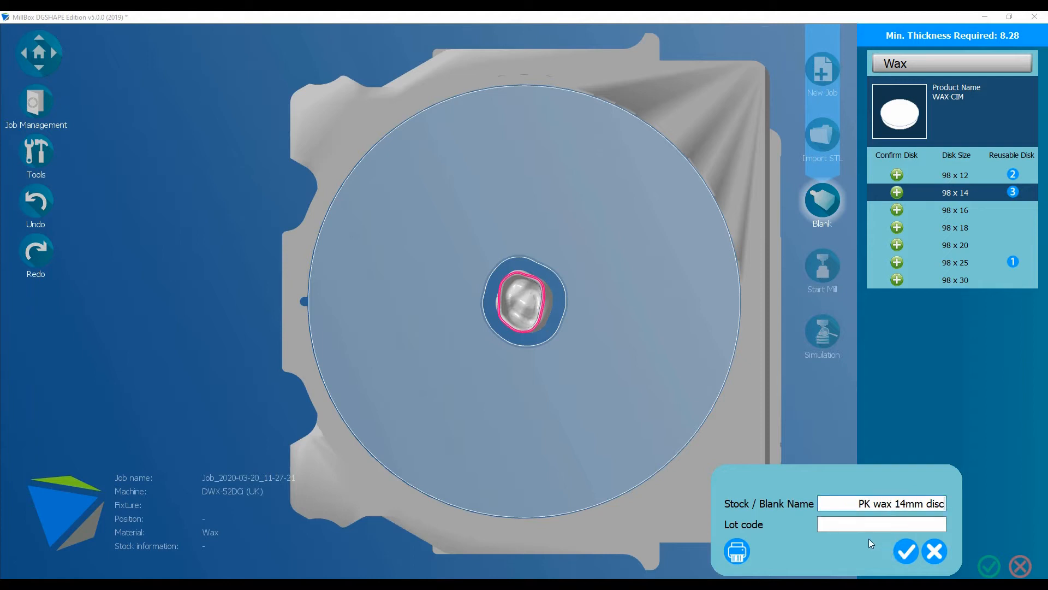
pyautogui.click(881, 524)
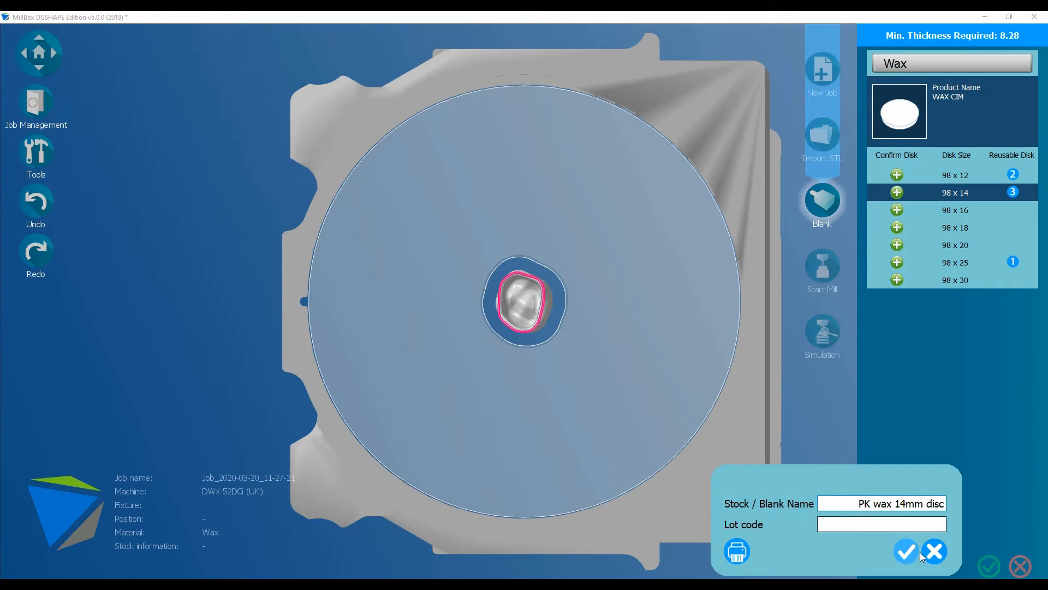
pyautogui.click(905, 551)
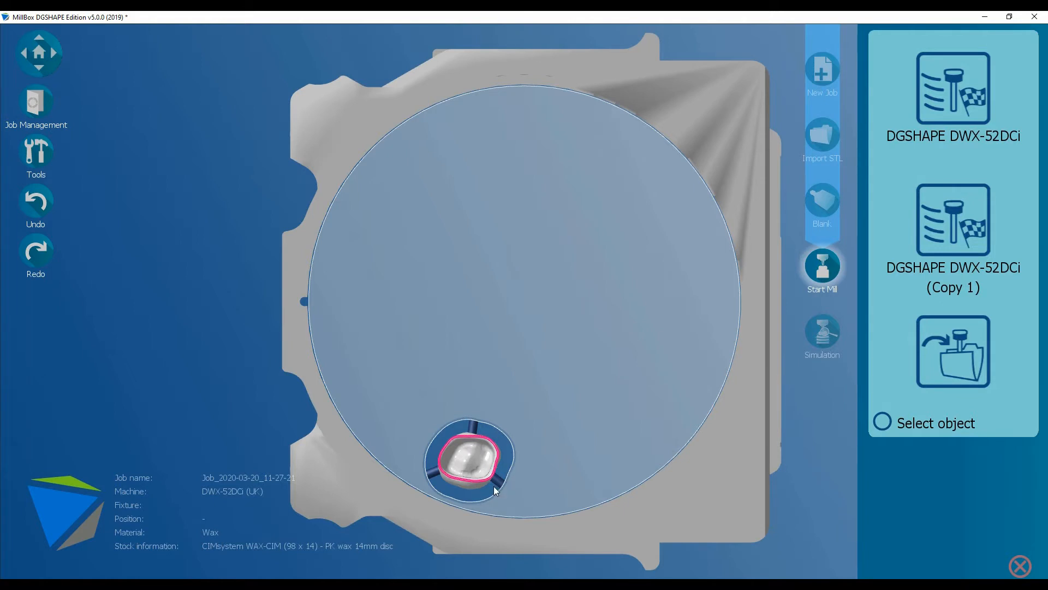
pyautogui.moveTo(464, 480)
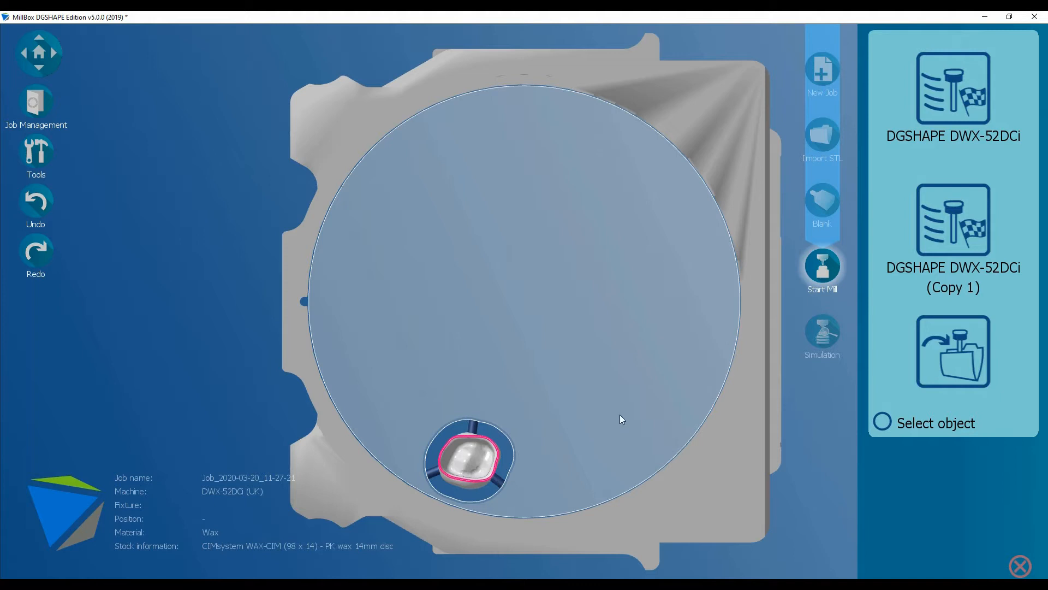
pyautogui.moveTo(646, 404)
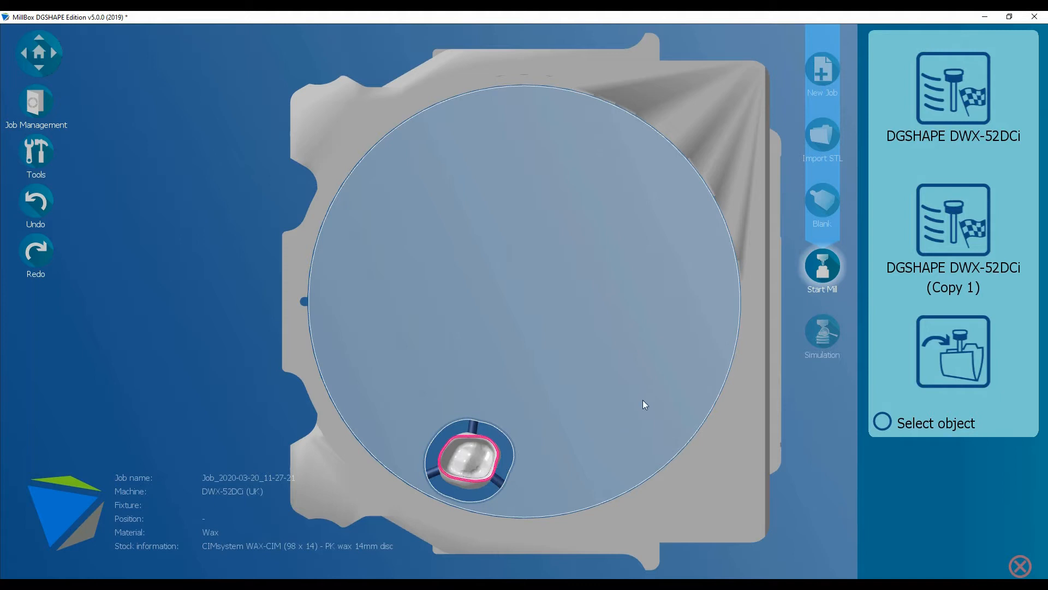
pyautogui.moveTo(1002, 566)
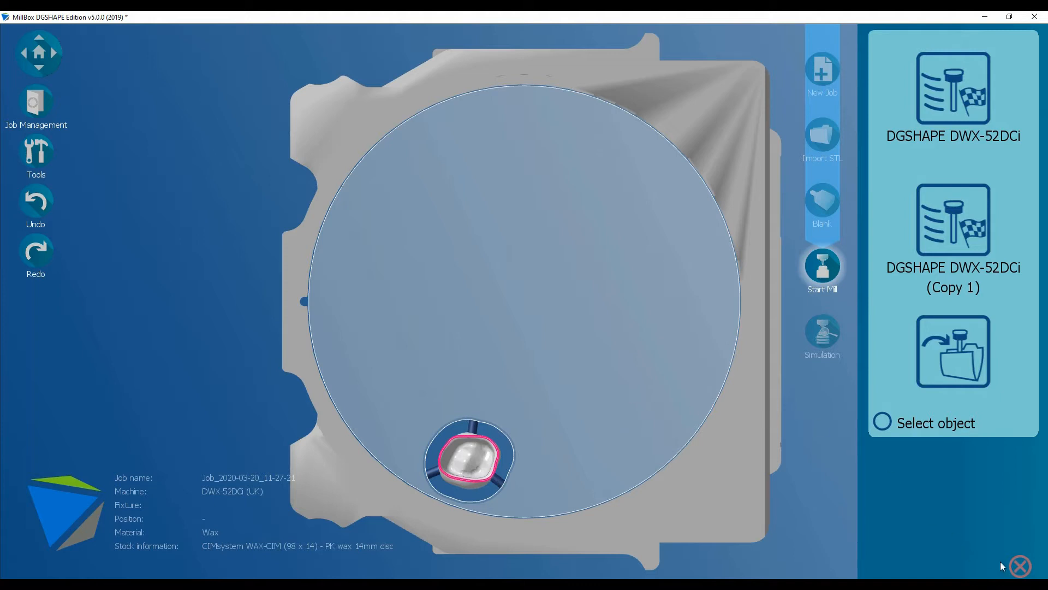
# Close the DWX-52DCi milling machine list, leaving the crown near the disc edge
pyautogui.click(1020, 566)
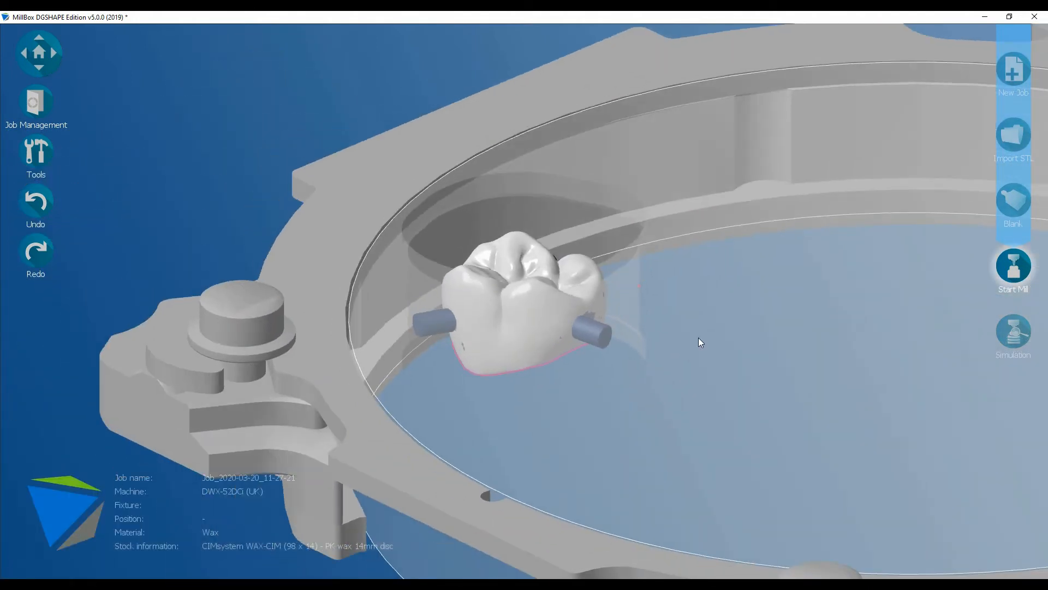
# Place a 2 mm non-cuttable pin on the crown's front edge and orbit to verify
pyautogui.moveTo(700, 343); pyautogui.dragTo(685, 346)
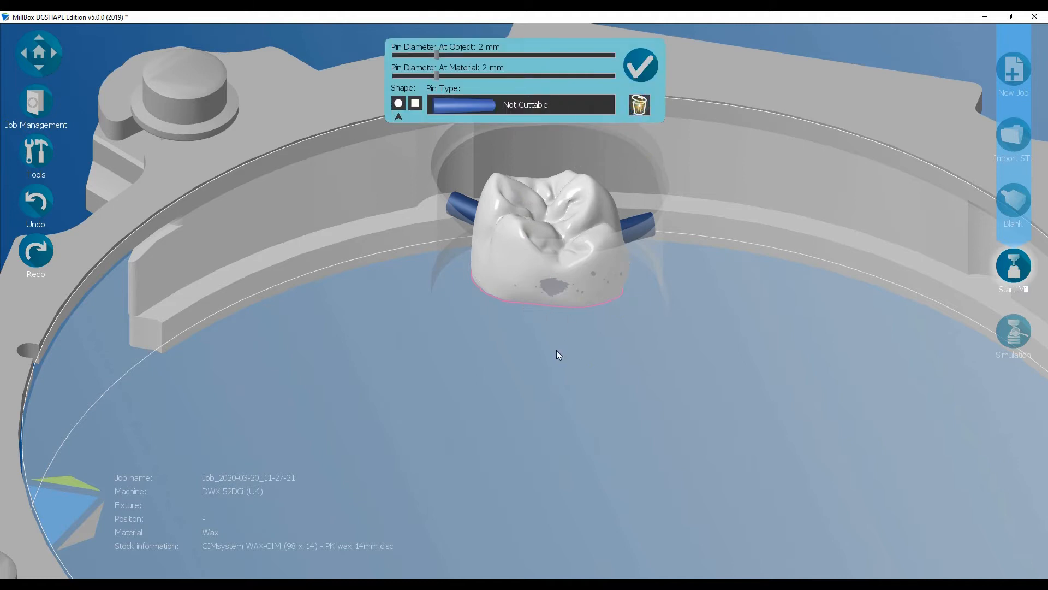
pyautogui.click(640, 65)
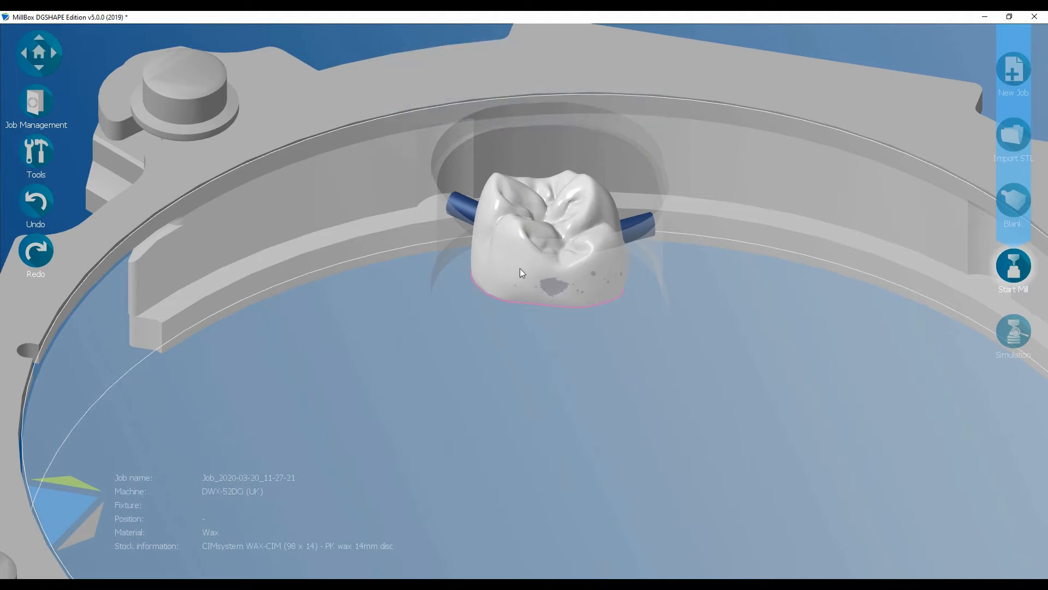
pyautogui.click(541, 241)
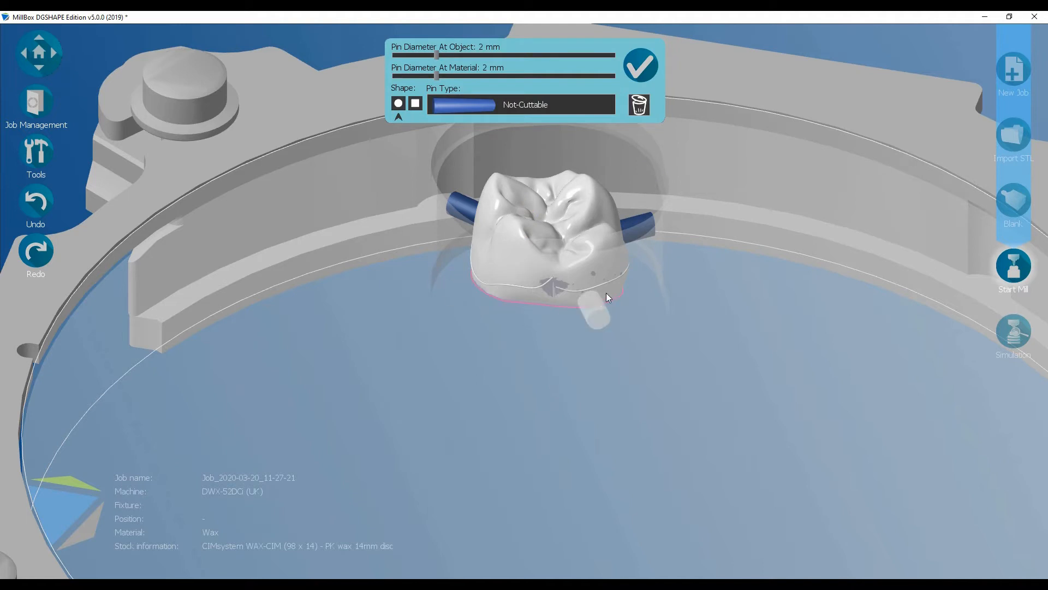
pyautogui.moveTo(608, 297); pyautogui.dragTo(542, 295)
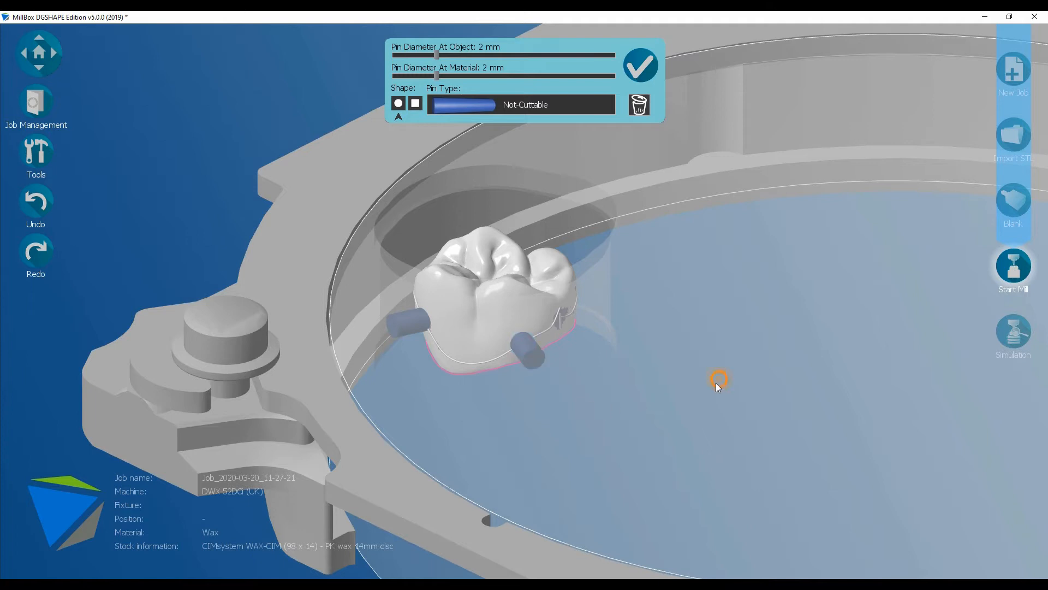
pyautogui.moveTo(717, 380); pyautogui.dragTo(784, 403)
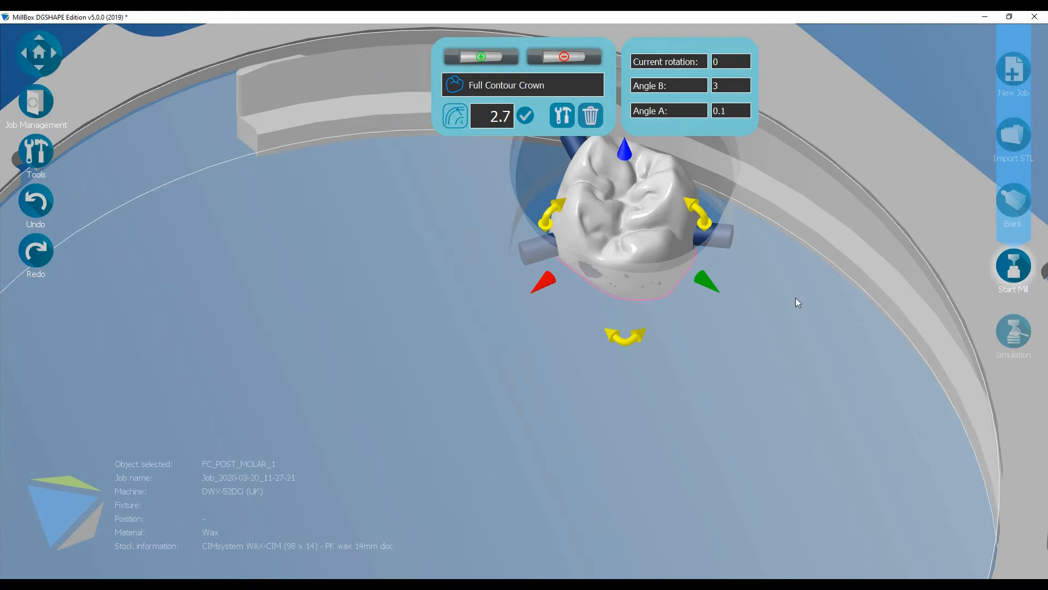
pyautogui.moveTo(780, 240)
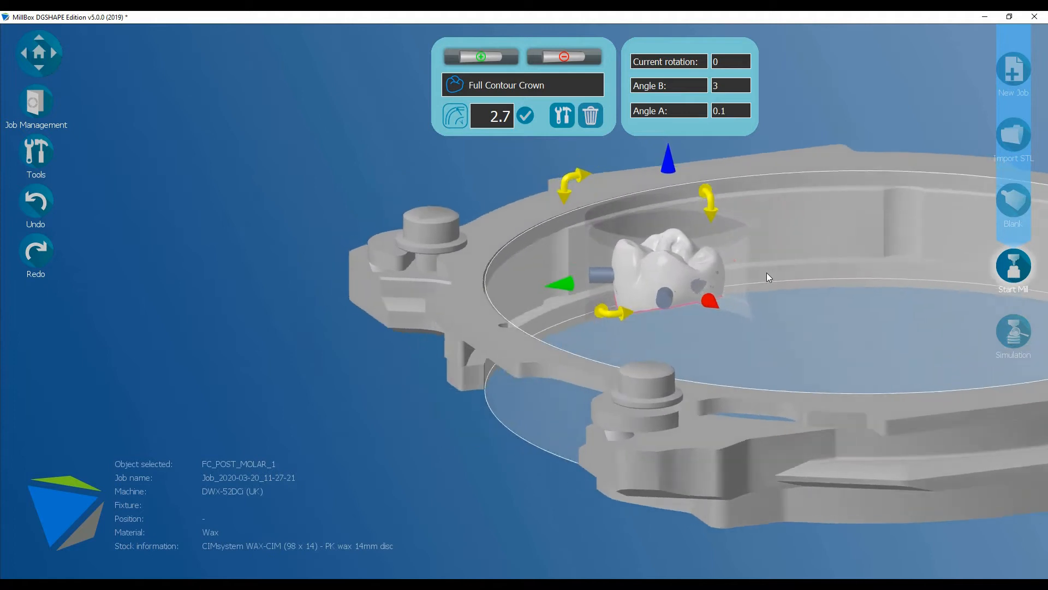
pyautogui.moveTo(767, 277); pyautogui.dragTo(786, 296)
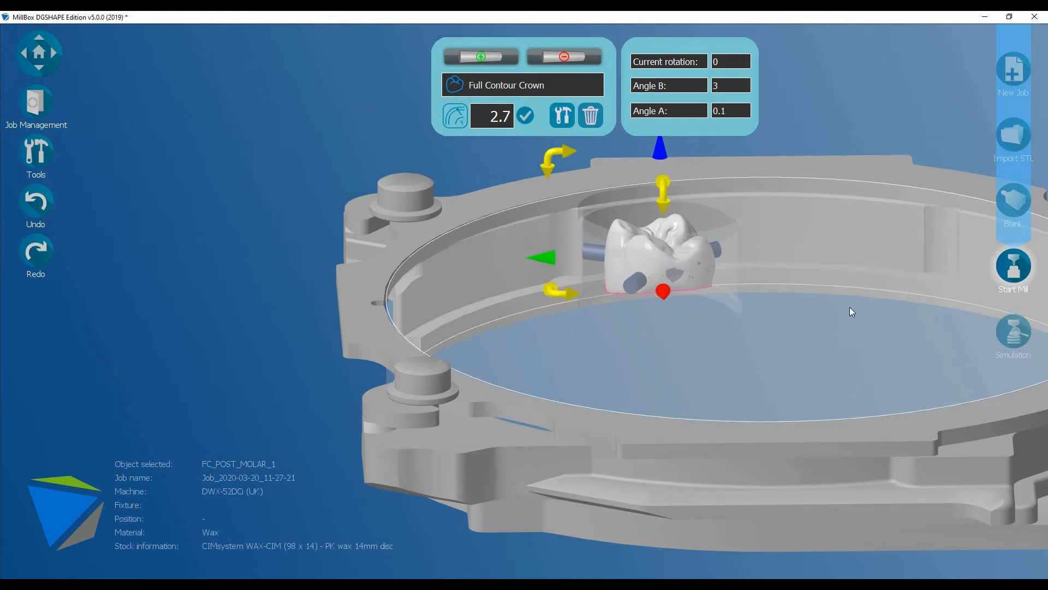
pyautogui.moveTo(964, 238)
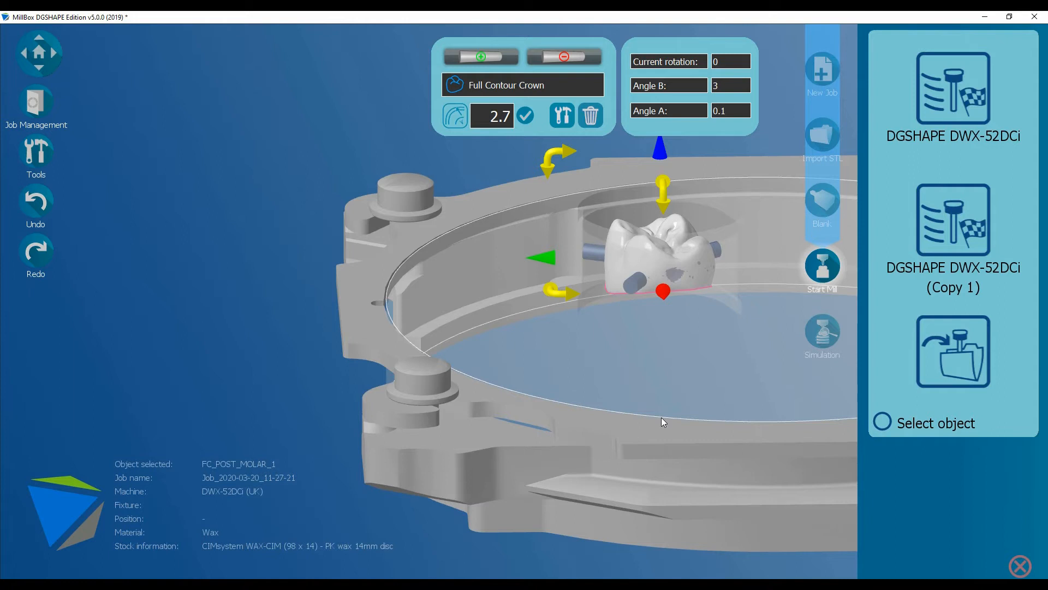
pyautogui.moveTo(712, 366)
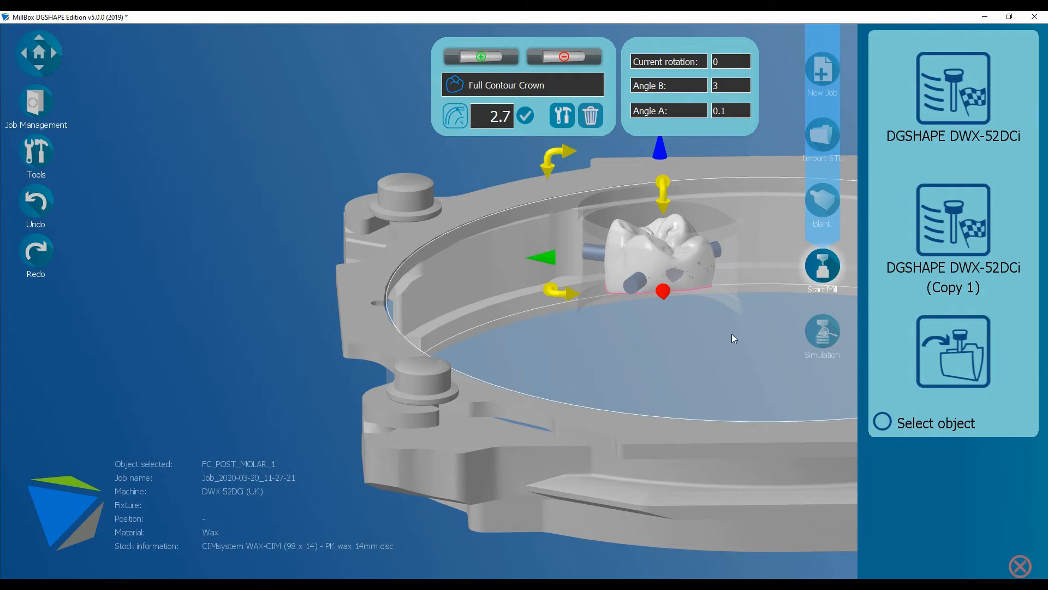
pyautogui.moveTo(723, 340)
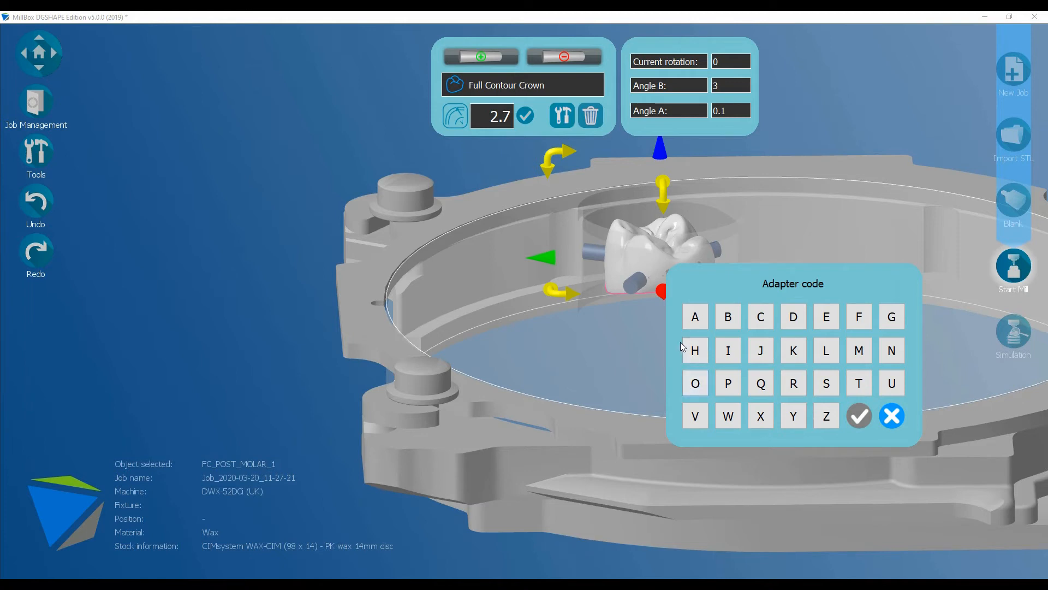
pyautogui.moveTo(877, 387)
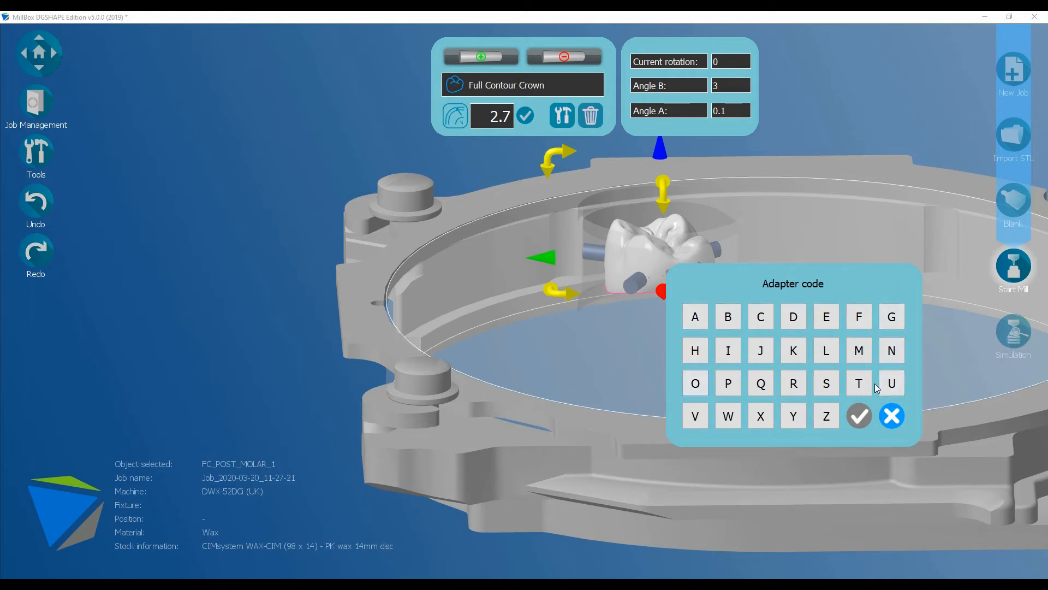
pyautogui.moveTo(594, 395)
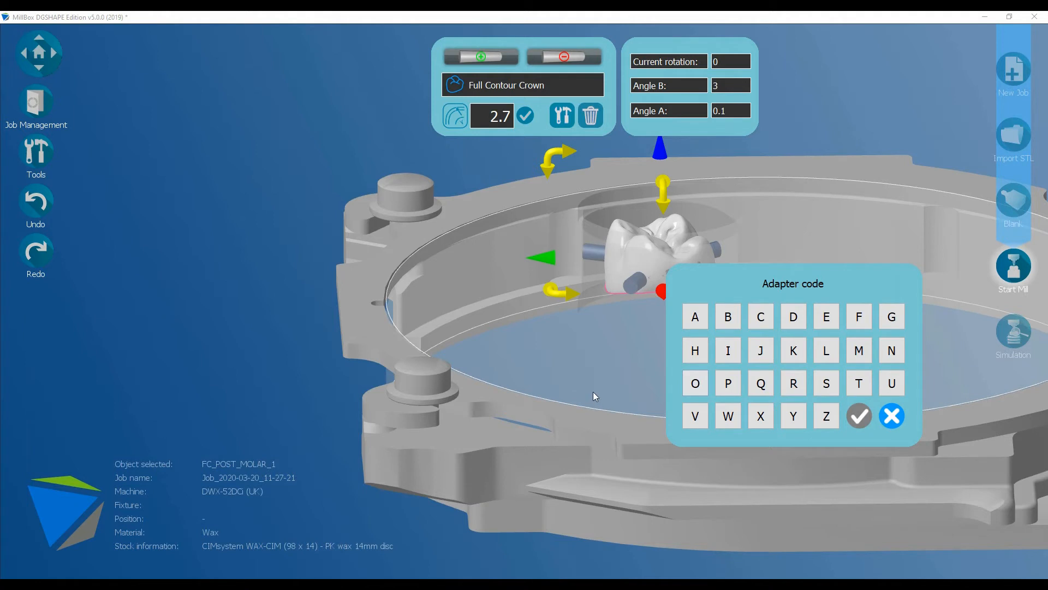
pyautogui.moveTo(673, 327)
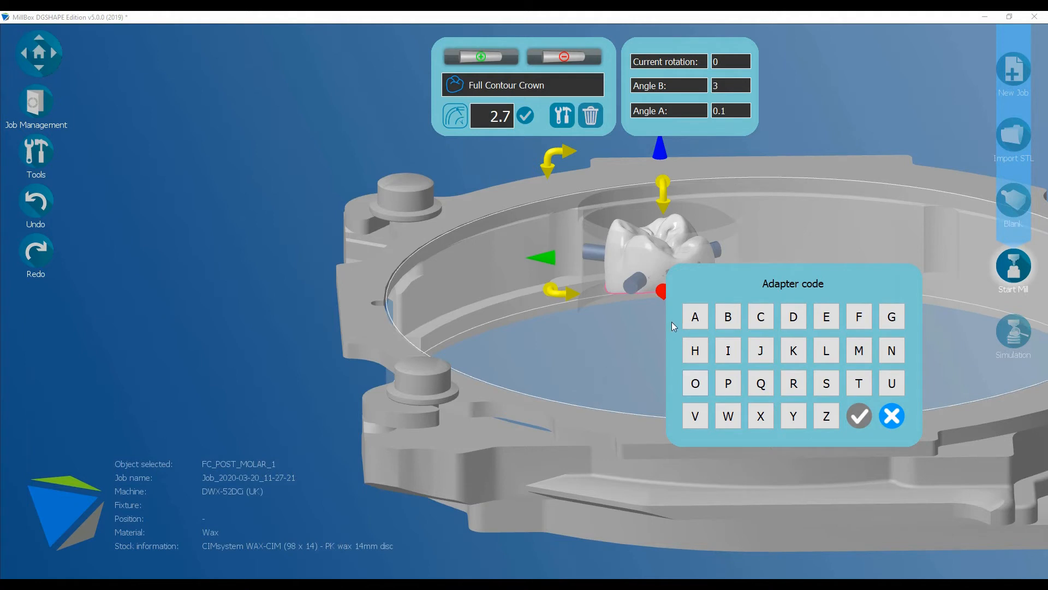
# Enter adapter code A on the keypad and confirm it
pyautogui.click(695, 316)
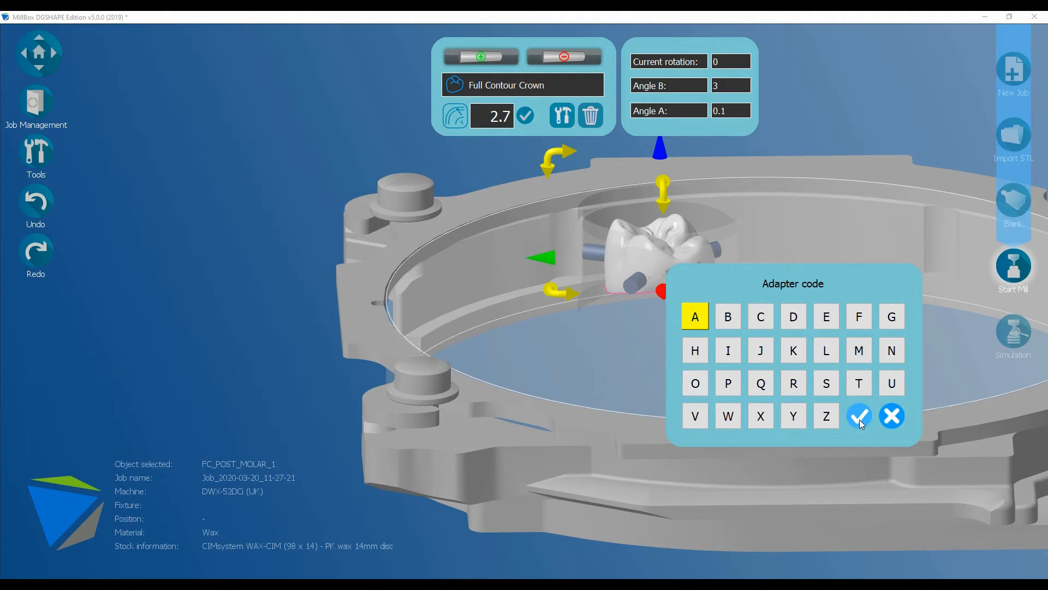
pyautogui.click(858, 414)
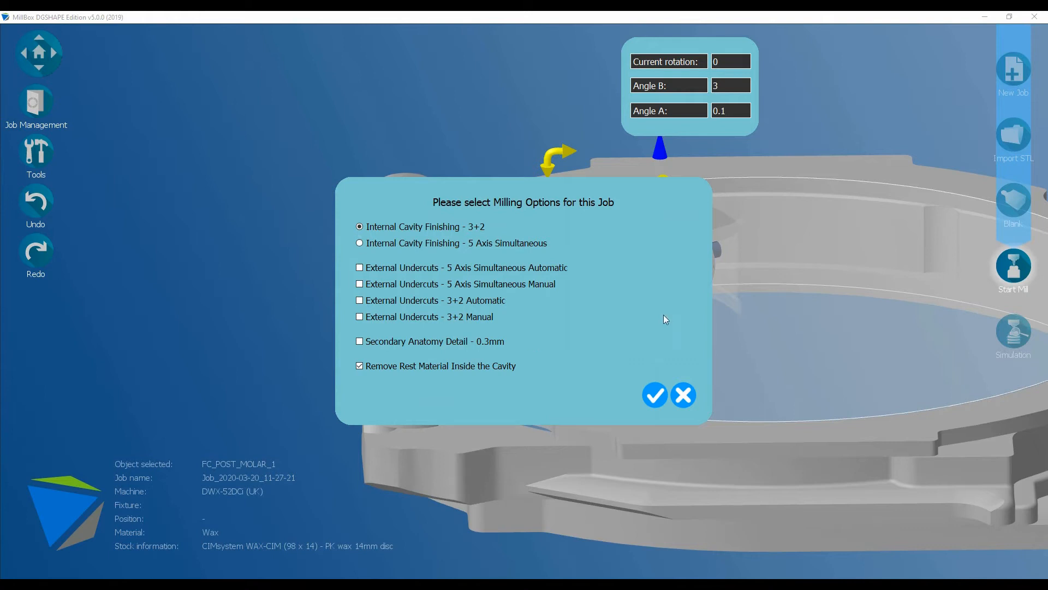
pyautogui.moveTo(506, 231)
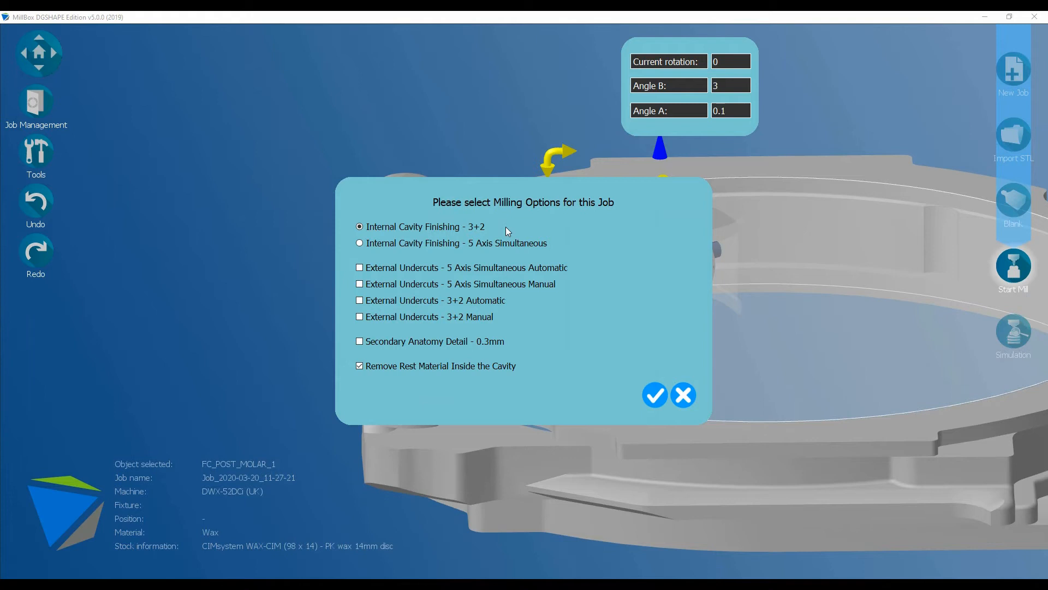
pyautogui.moveTo(483, 234)
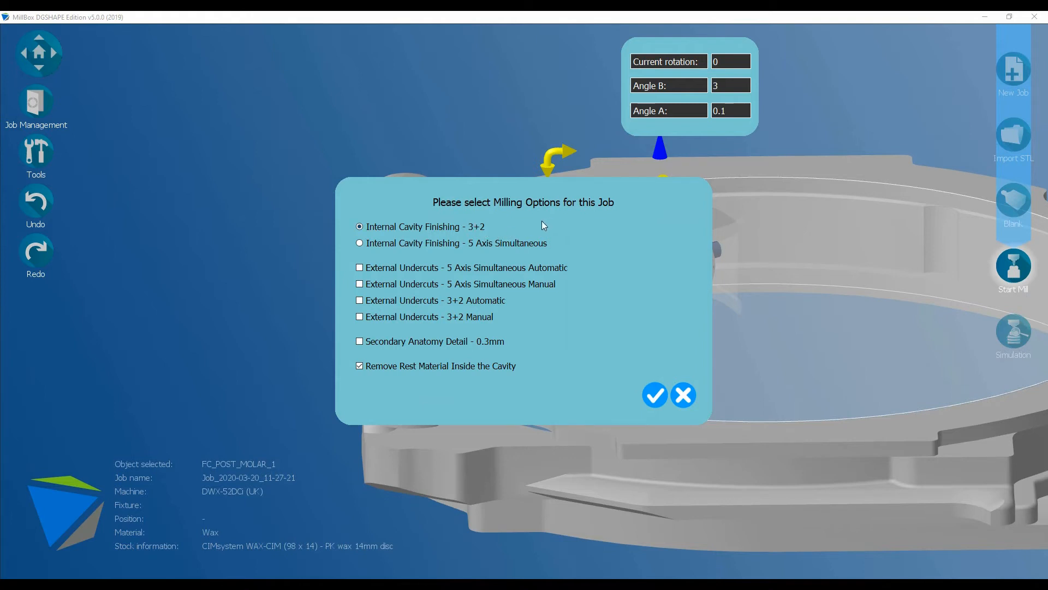
pyautogui.moveTo(542, 220)
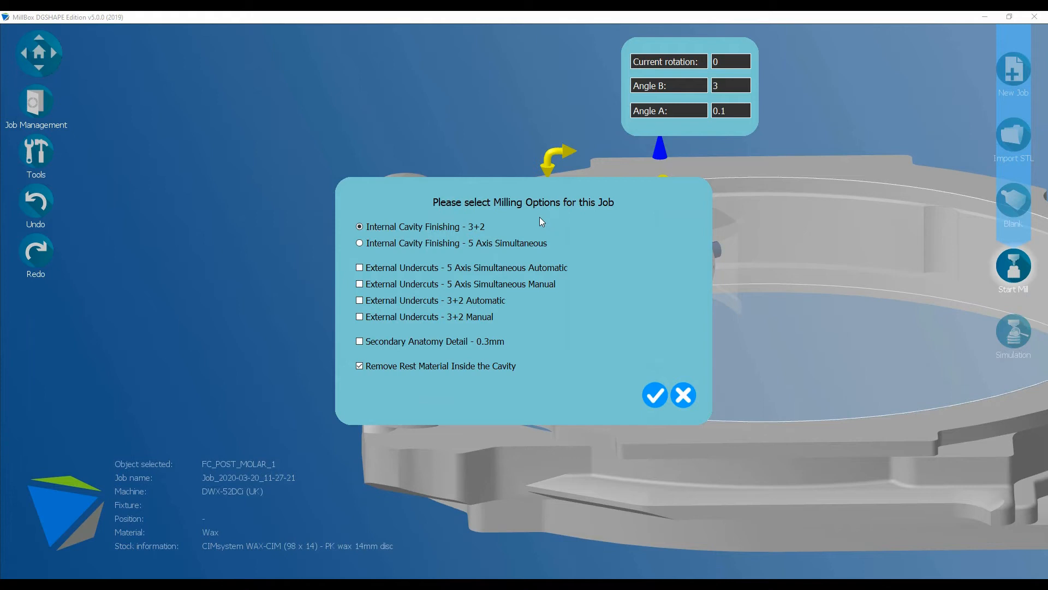
pyautogui.moveTo(529, 214)
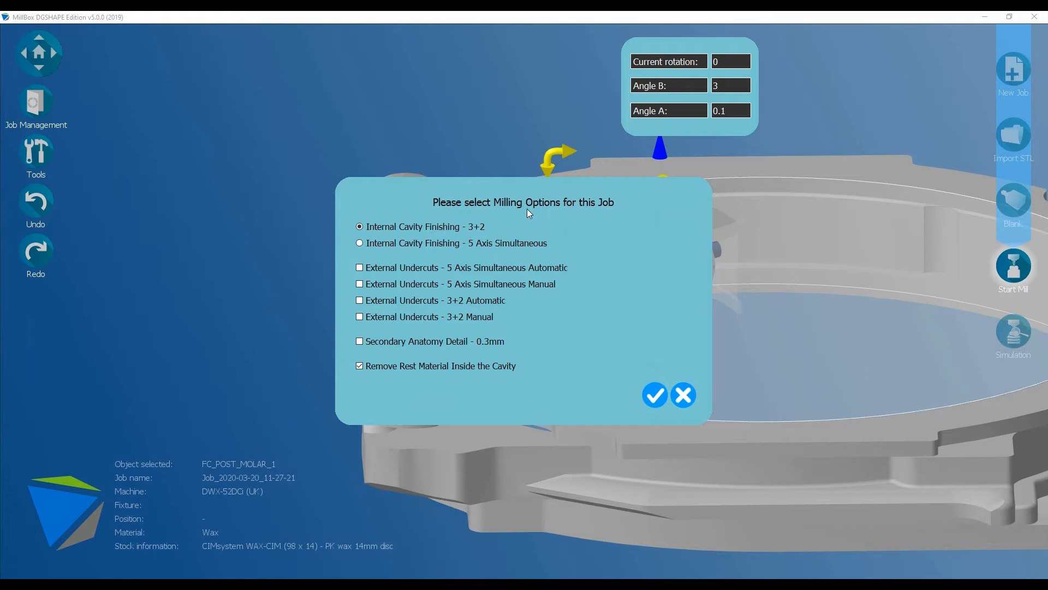
pyautogui.moveTo(523, 224)
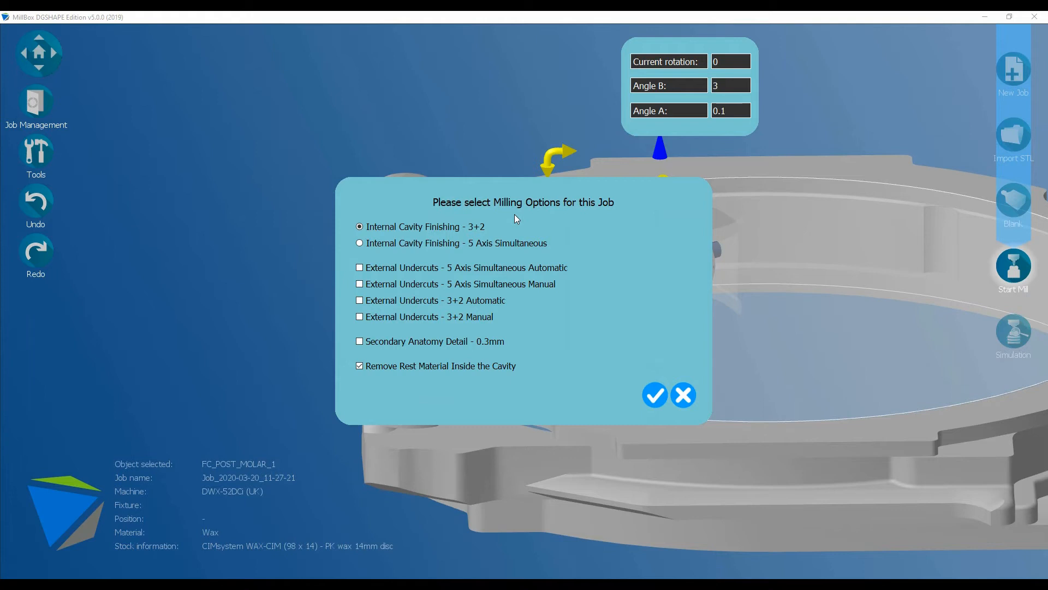
pyautogui.moveTo(627, 250)
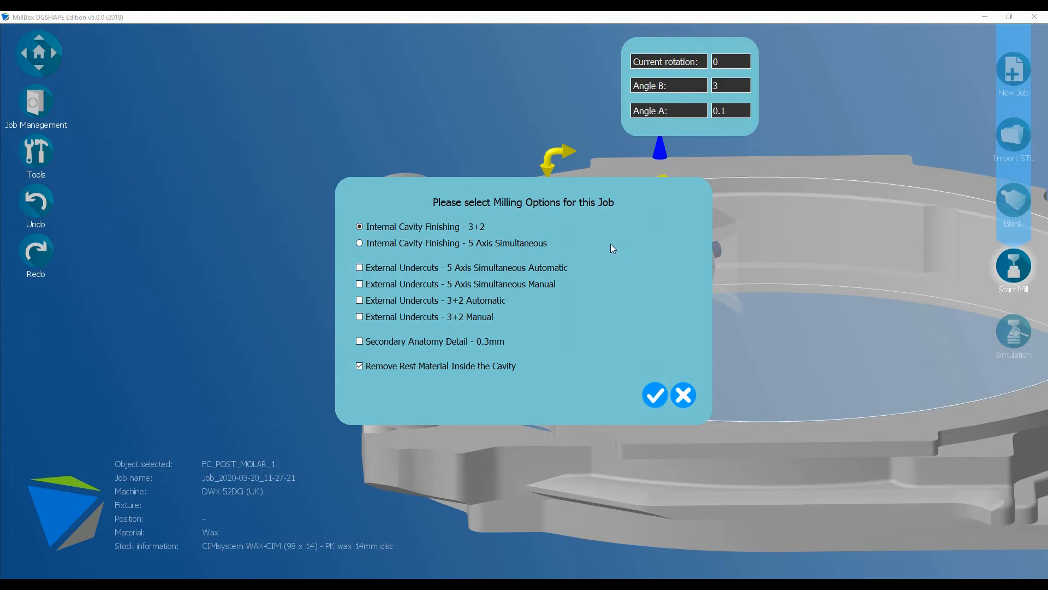
# Choose 5-axis simultaneous cavity finishing, automatic undercuts and 0.3 mm secondary anatomy detail
pyautogui.click(359, 242)
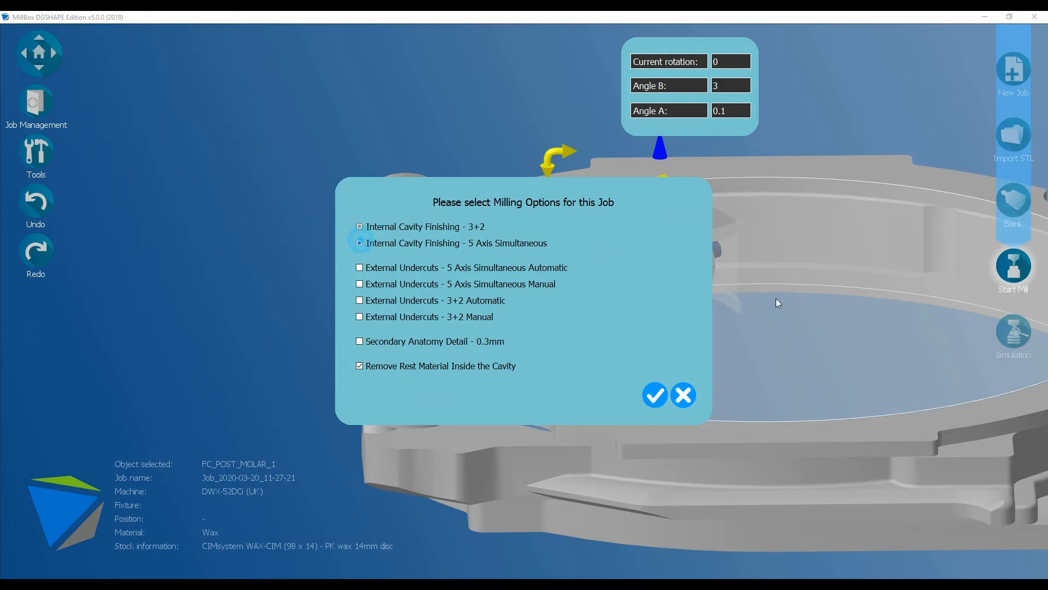
pyautogui.click(360, 242)
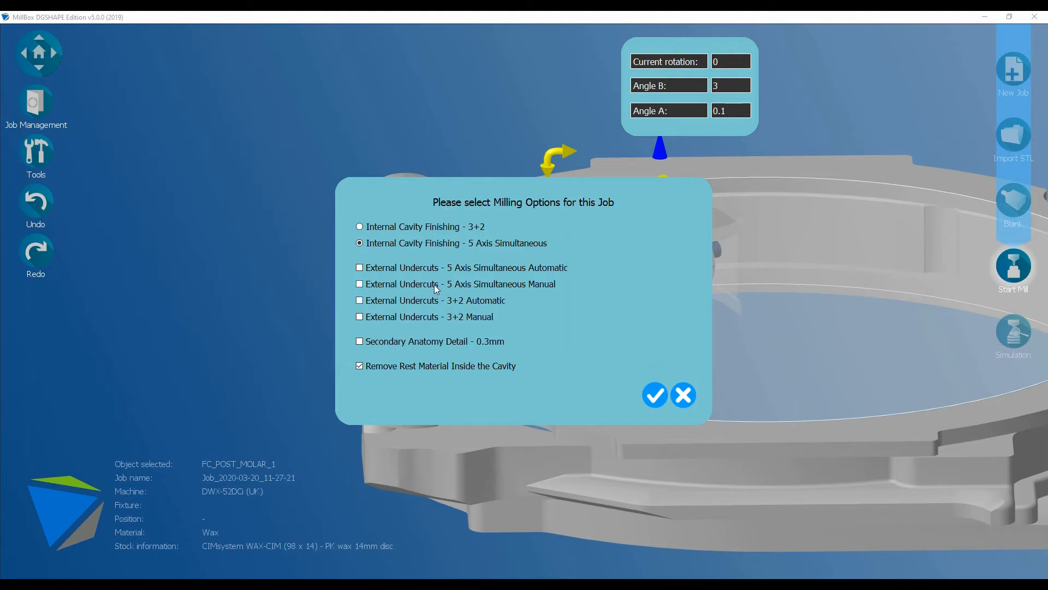
pyautogui.click(360, 267)
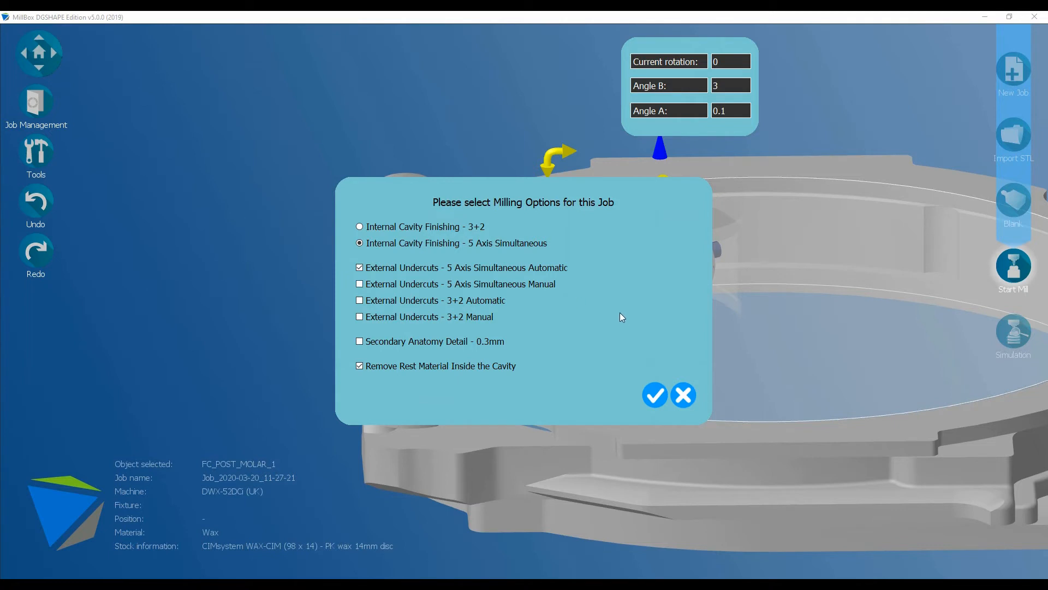
pyautogui.moveTo(539, 363)
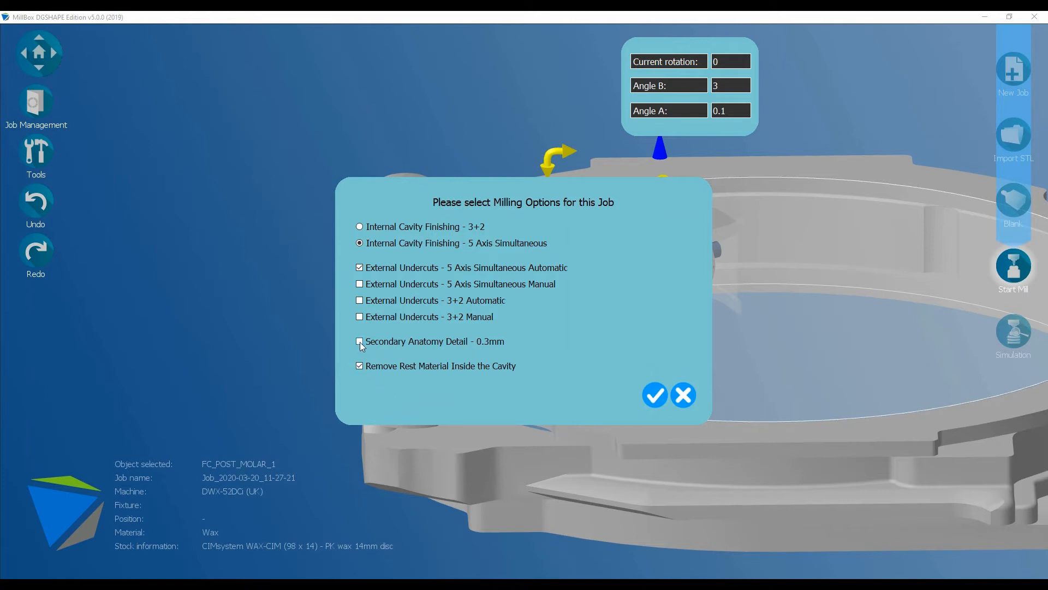
pyautogui.click(359, 342)
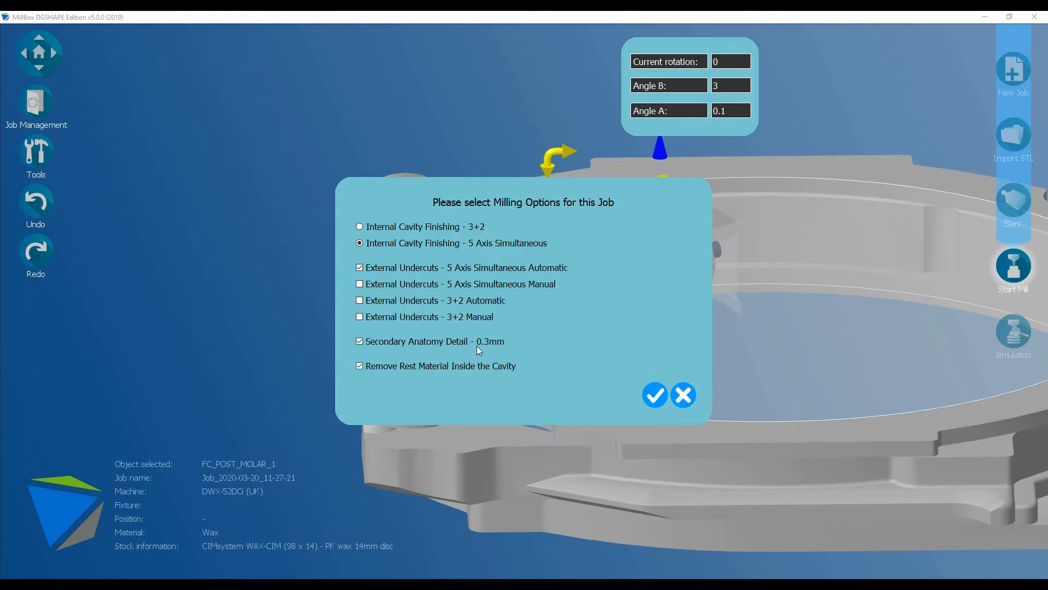
pyautogui.moveTo(519, 345)
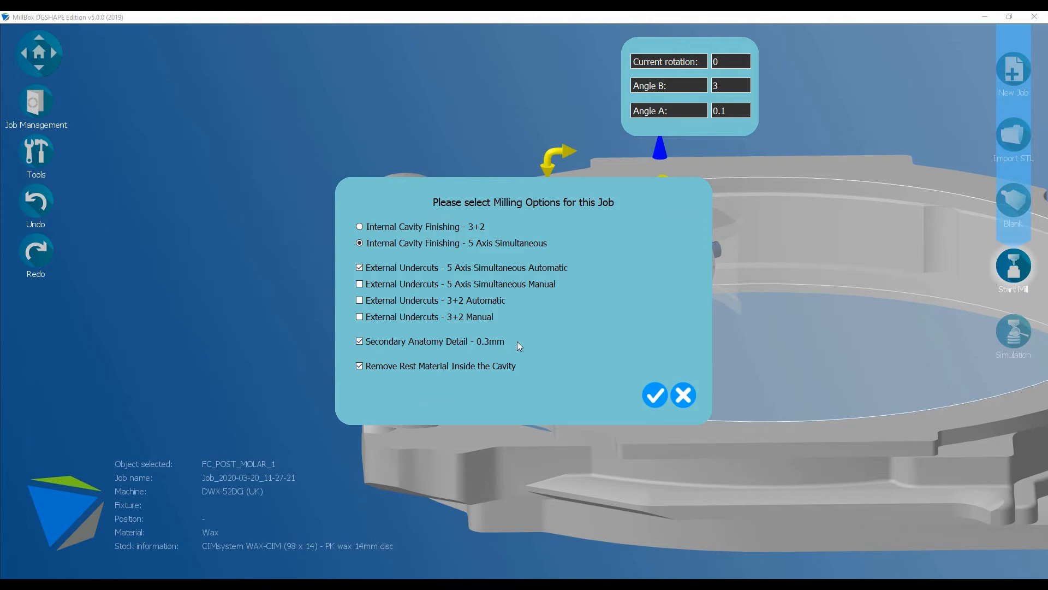
pyautogui.moveTo(531, 345)
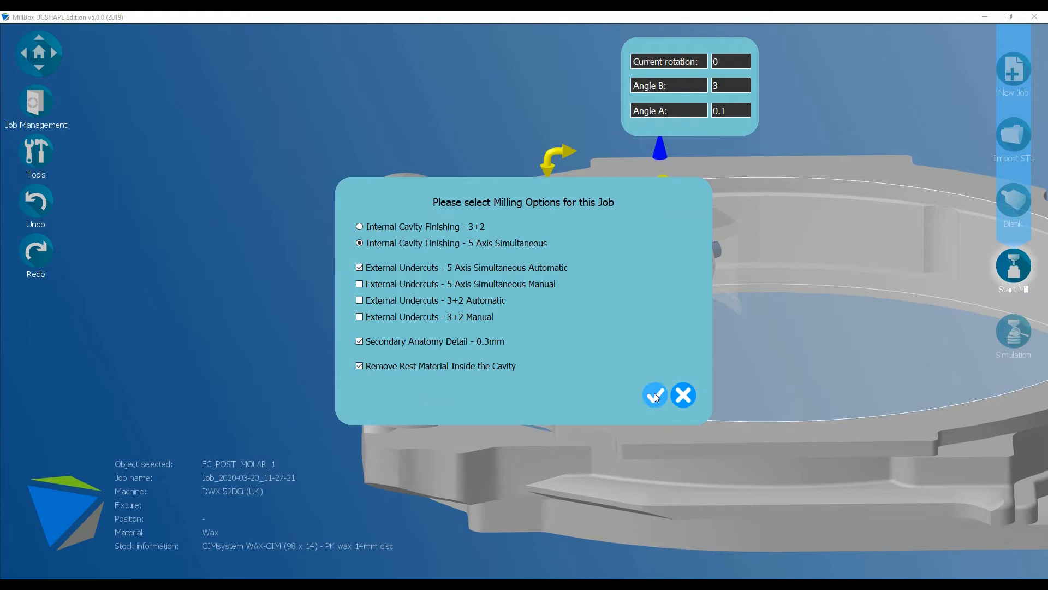
# Confirm milling options and review the ZDB-30D, ZCB-100D, ZCB-50D and SF03-5 tools
pyautogui.click(654, 394)
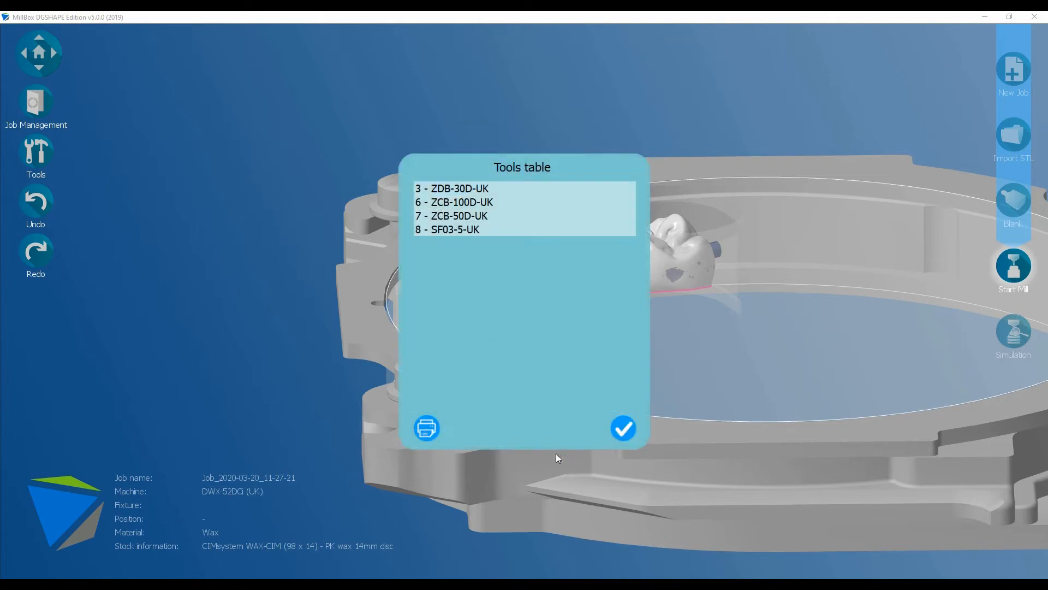
pyautogui.click(455, 189)
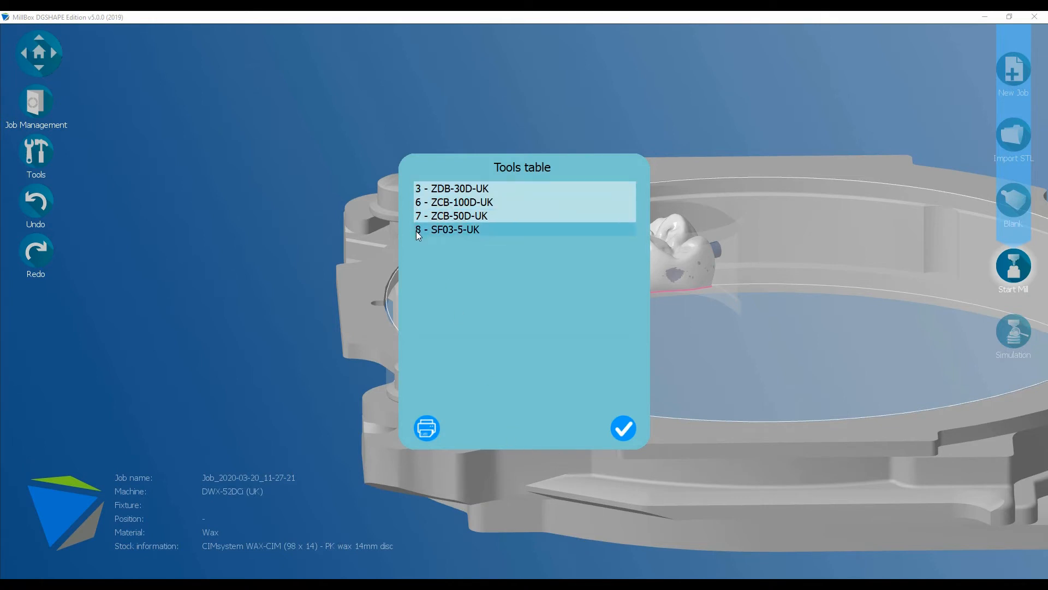
pyautogui.click(457, 202)
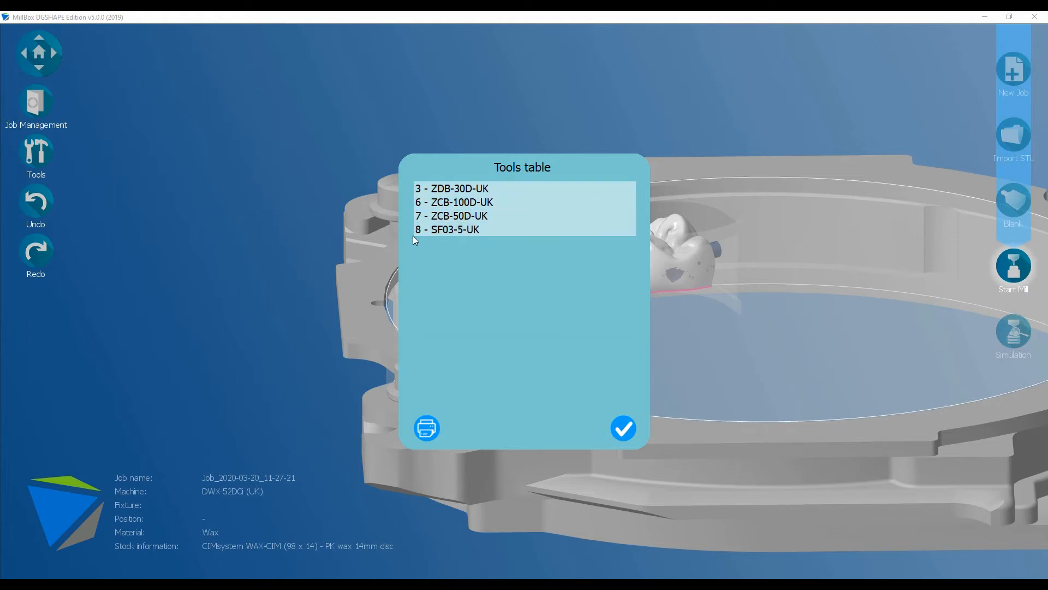
pyautogui.click(455, 188)
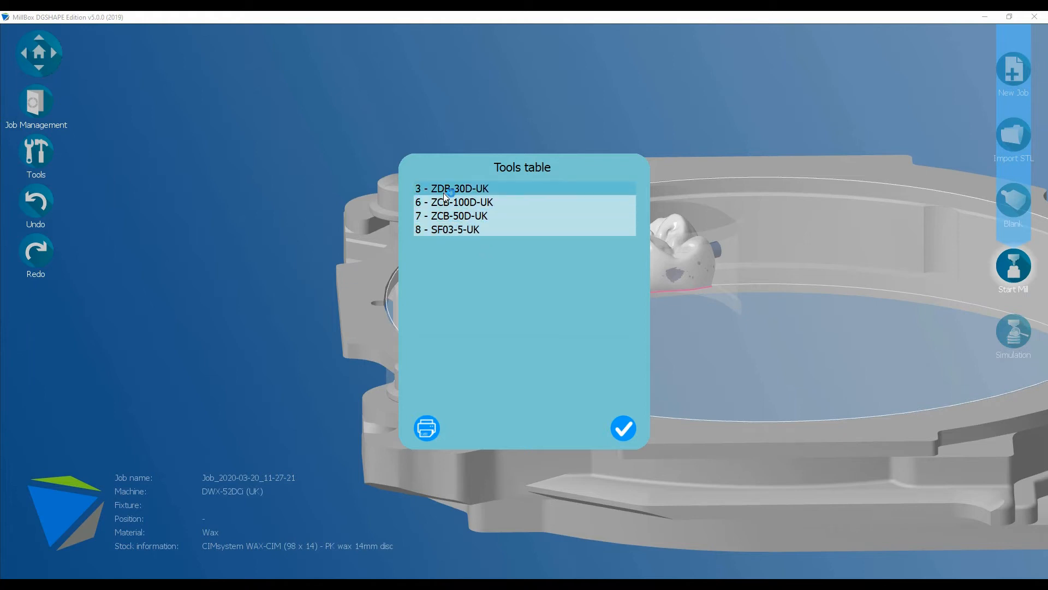
pyautogui.click(447, 230)
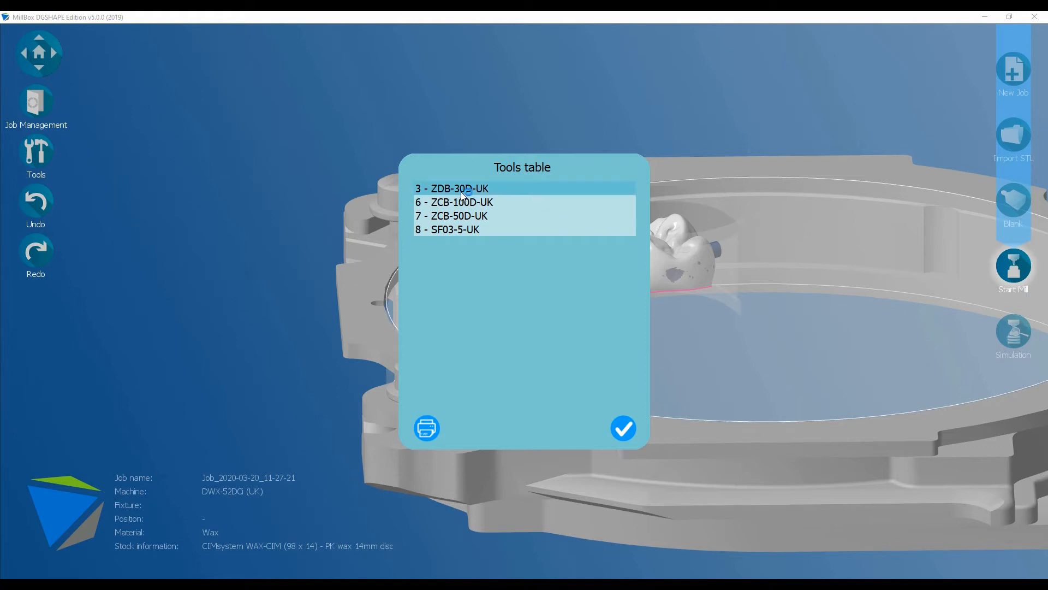
pyautogui.moveTo(493, 193)
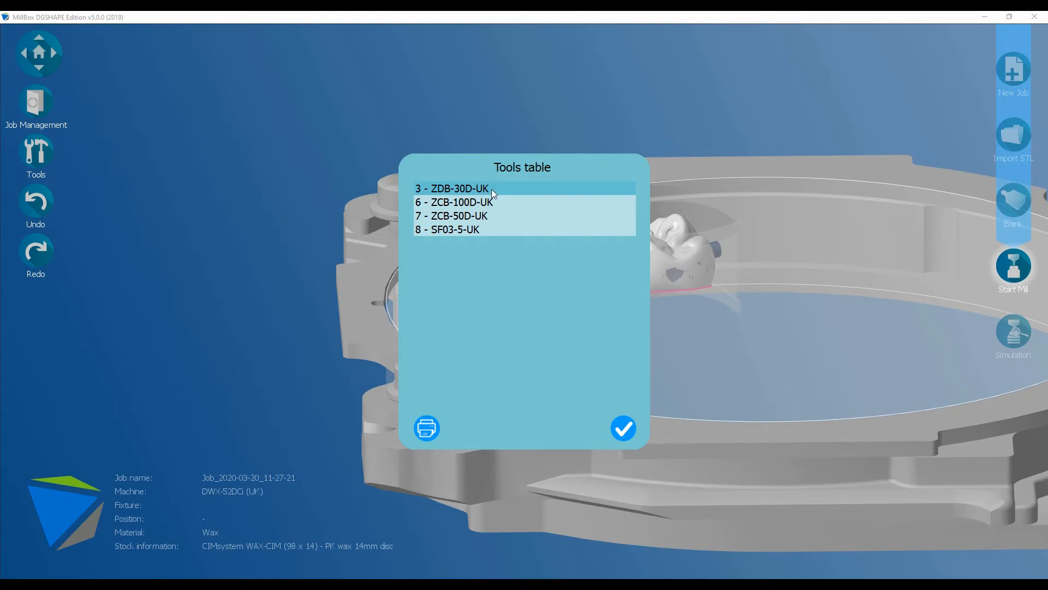
pyautogui.moveTo(493, 192)
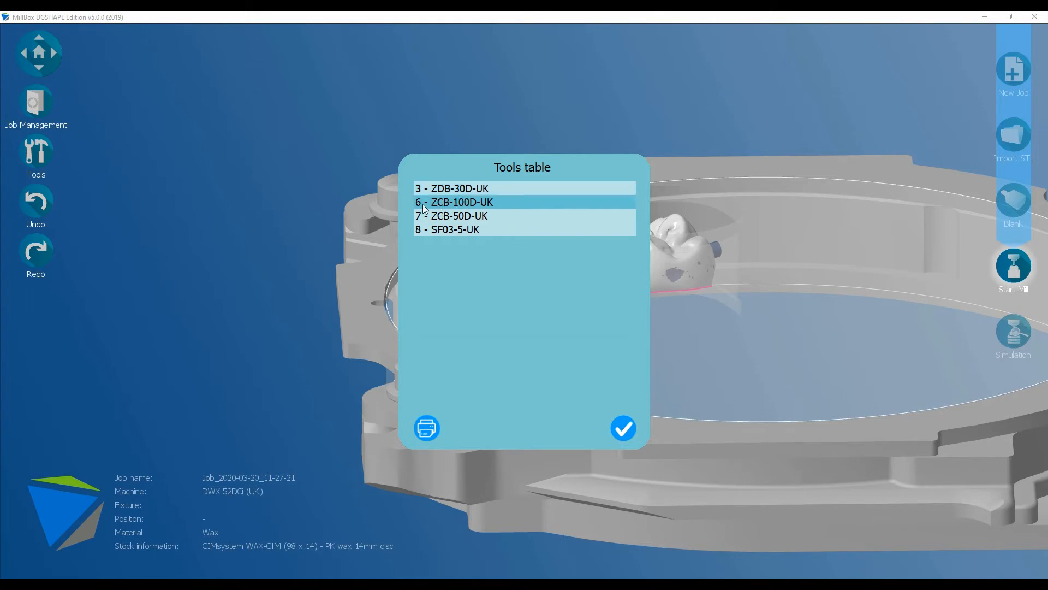
pyautogui.moveTo(479, 211)
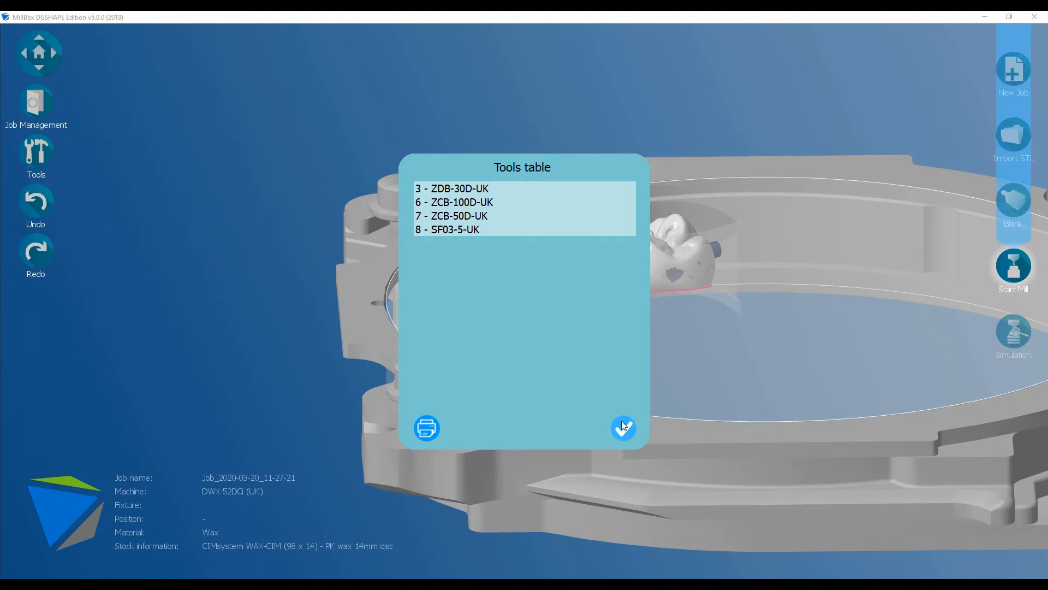
# Accept the tools table to compute toolpaths, output to C:\MillBox_RolandEd19\CNC
pyautogui.click(622, 428)
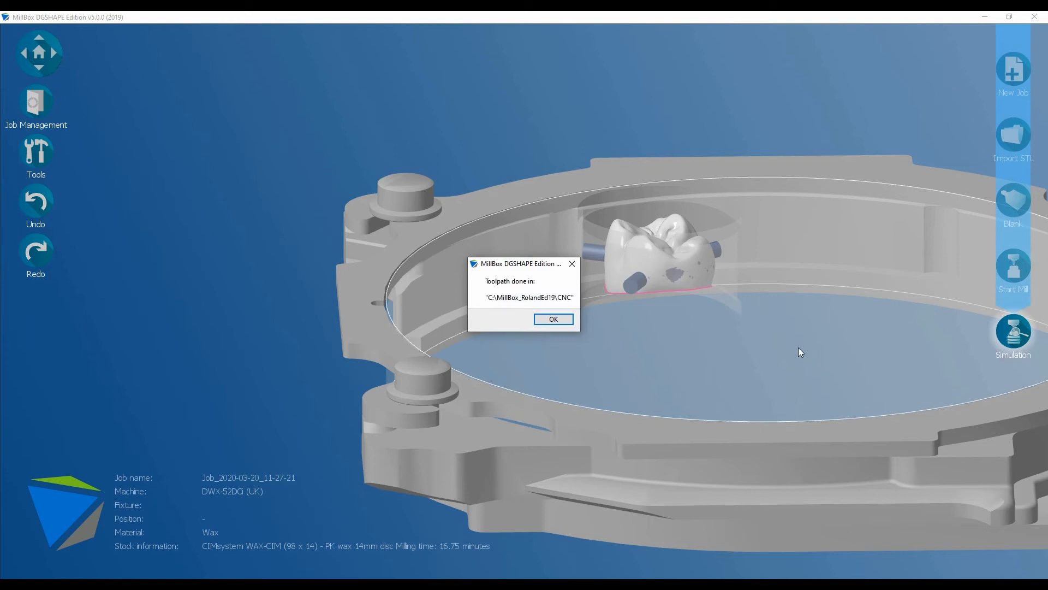
pyautogui.moveTo(548, 357)
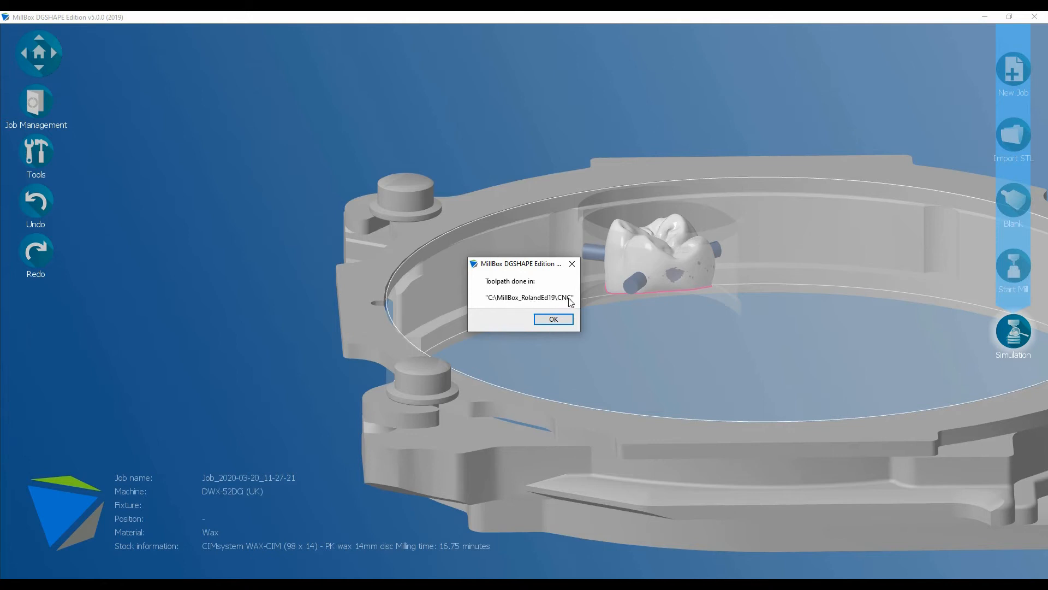
pyautogui.moveTo(559, 305)
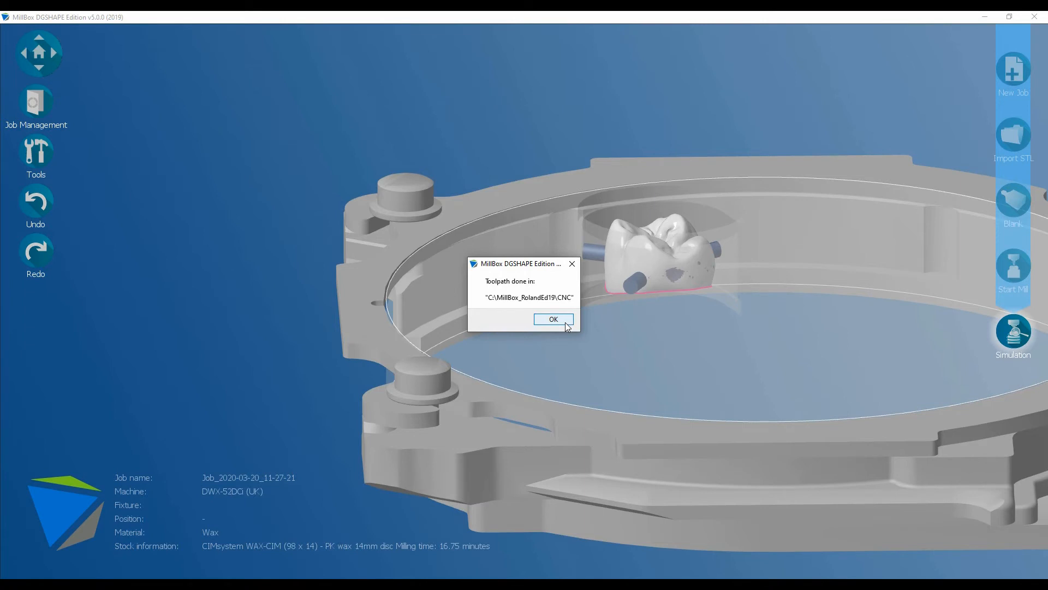
# Dismiss the Toolpath done notice and orbit the wax disc to view its nested restorations
pyautogui.click(553, 319)
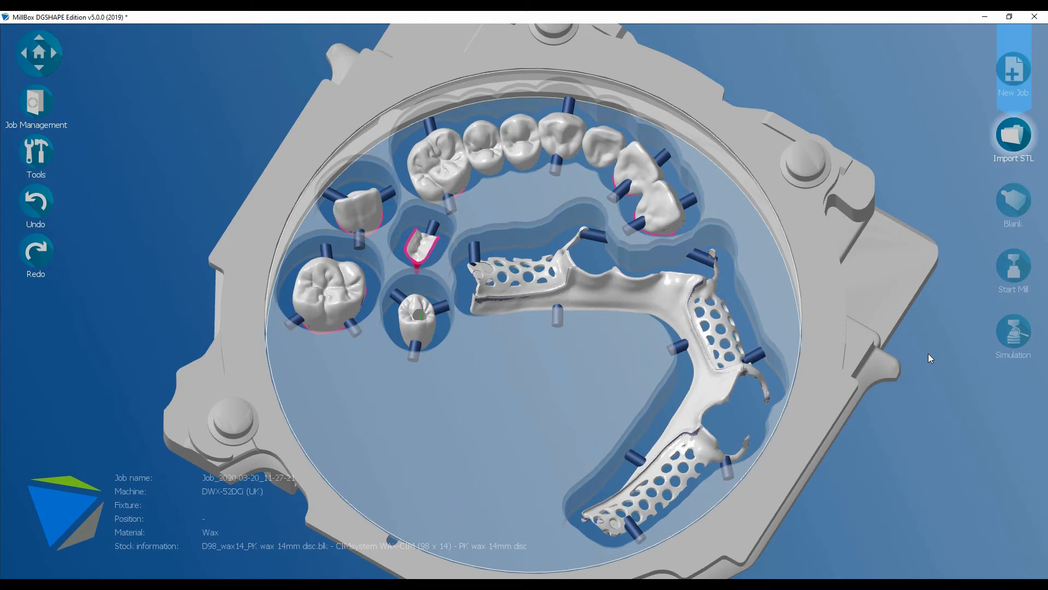
pyautogui.moveTo(556, 385)
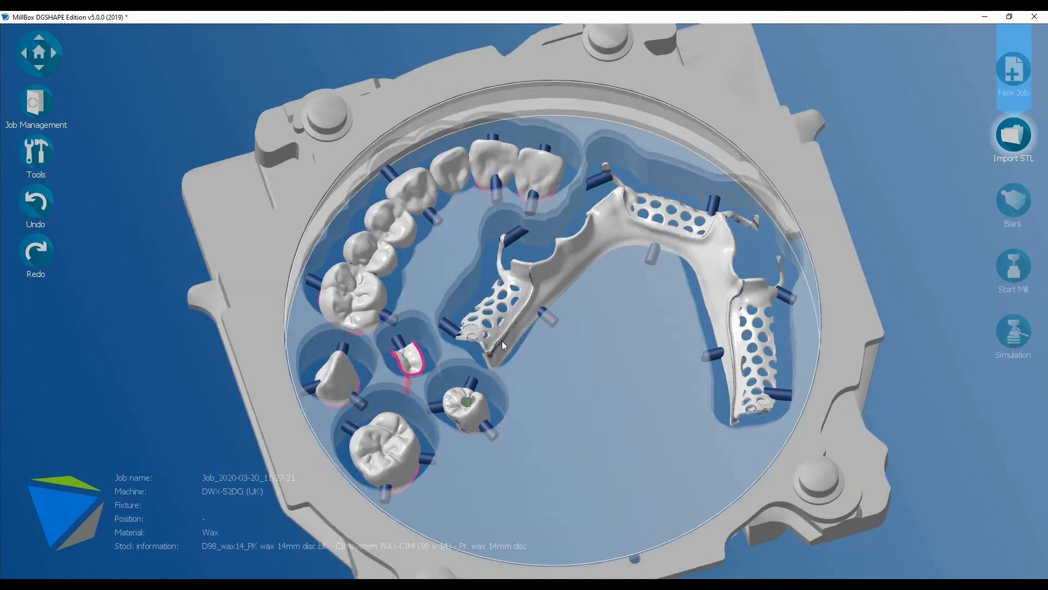
pyautogui.moveTo(504, 346); pyautogui.dragTo(735, 329)
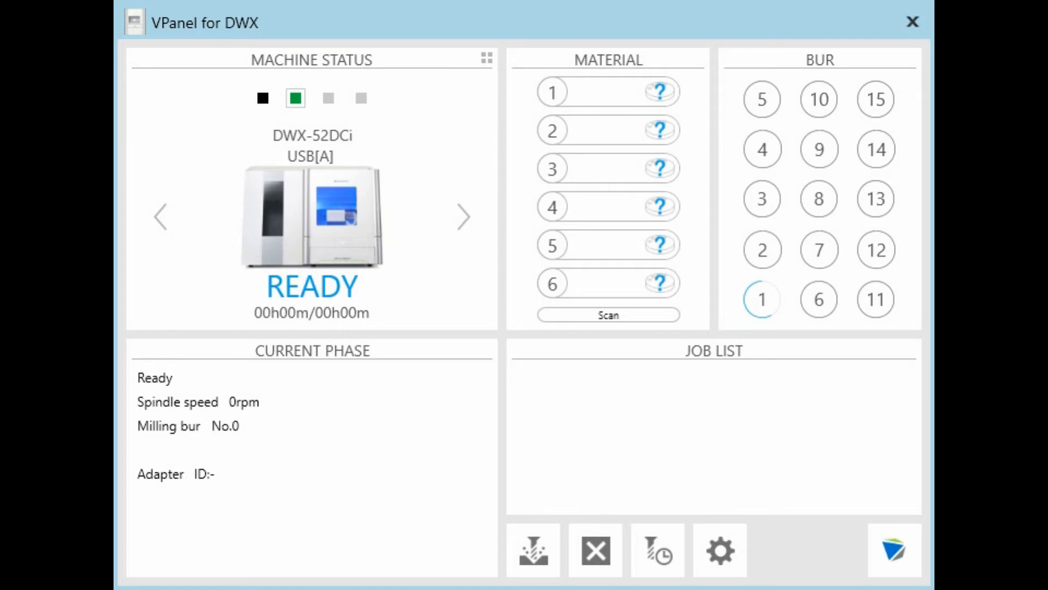
pyautogui.moveTo(568, 540)
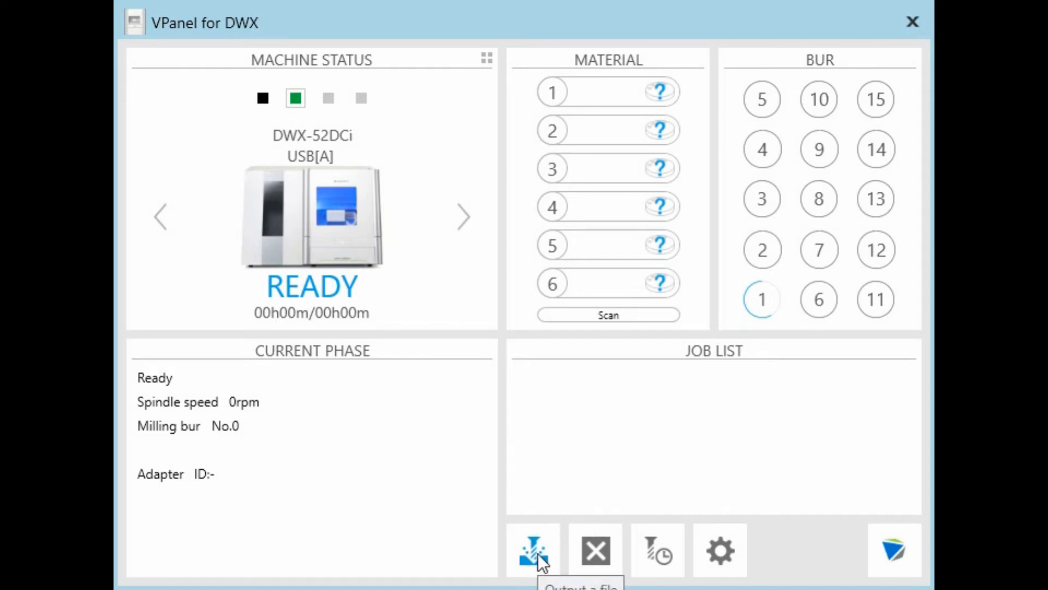
# Add FC_POST_MOLAR_1.prn from the cnc folder to VPanel's output file list
pyautogui.click(533, 550)
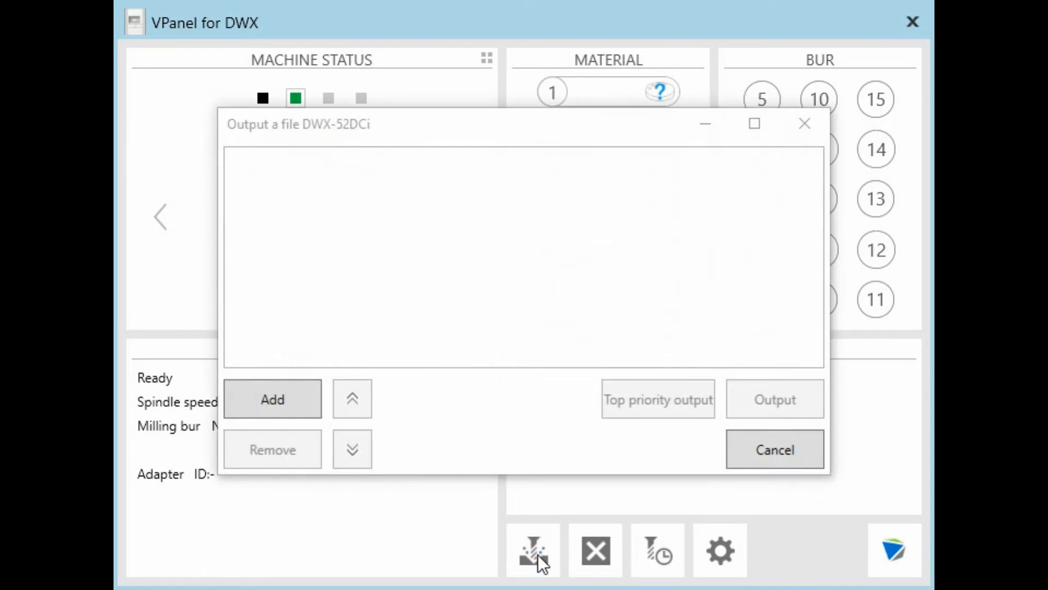
pyautogui.click(271, 399)
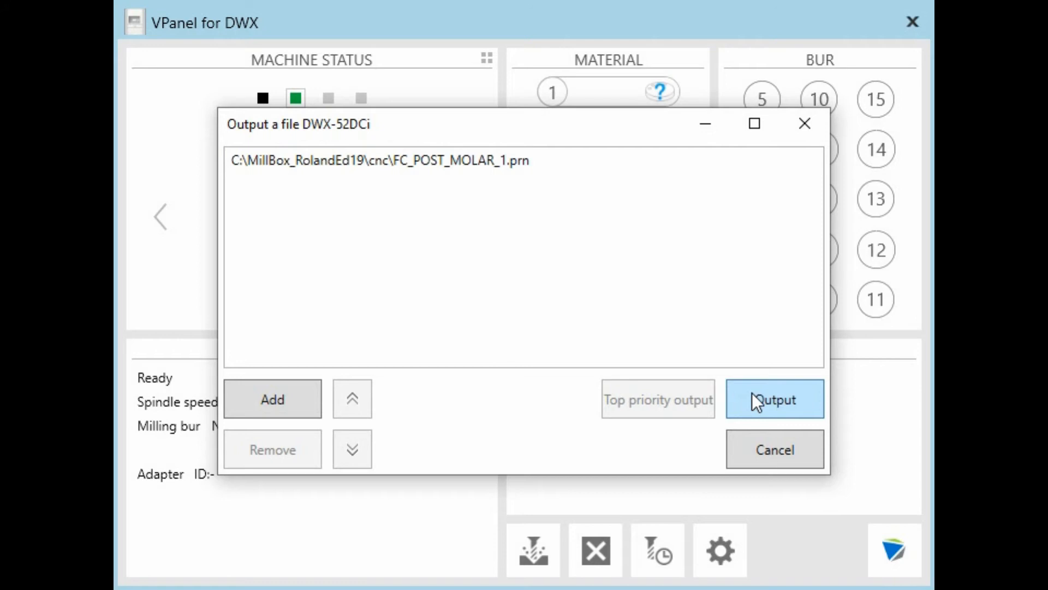
pyautogui.click(774, 399)
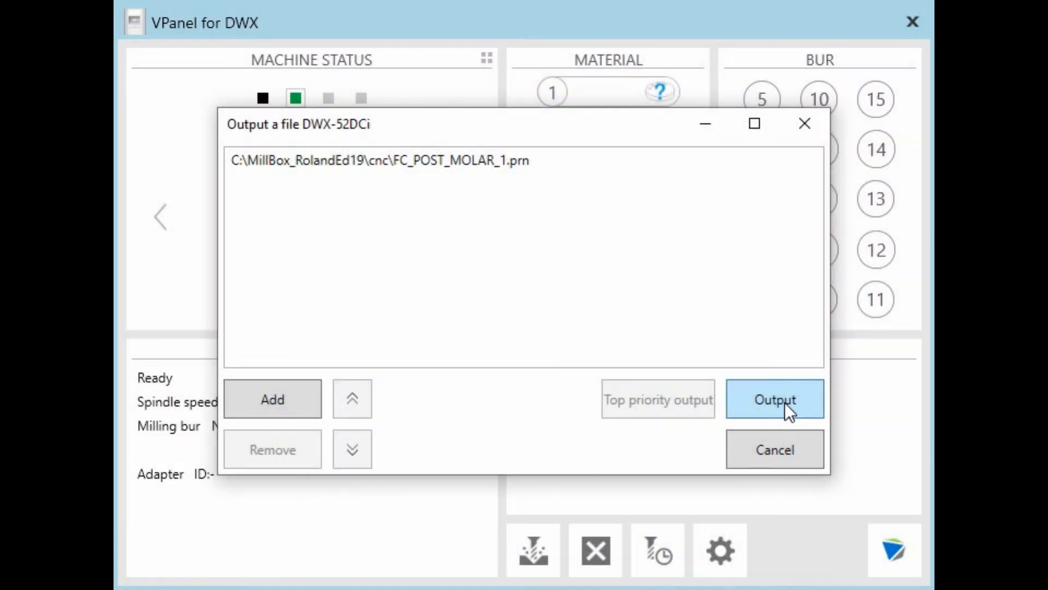
# Output FC_POST_MOLAR_1.prn to the DWX-52DCi and confirm, starting pre-processing
pyautogui.click(774, 399)
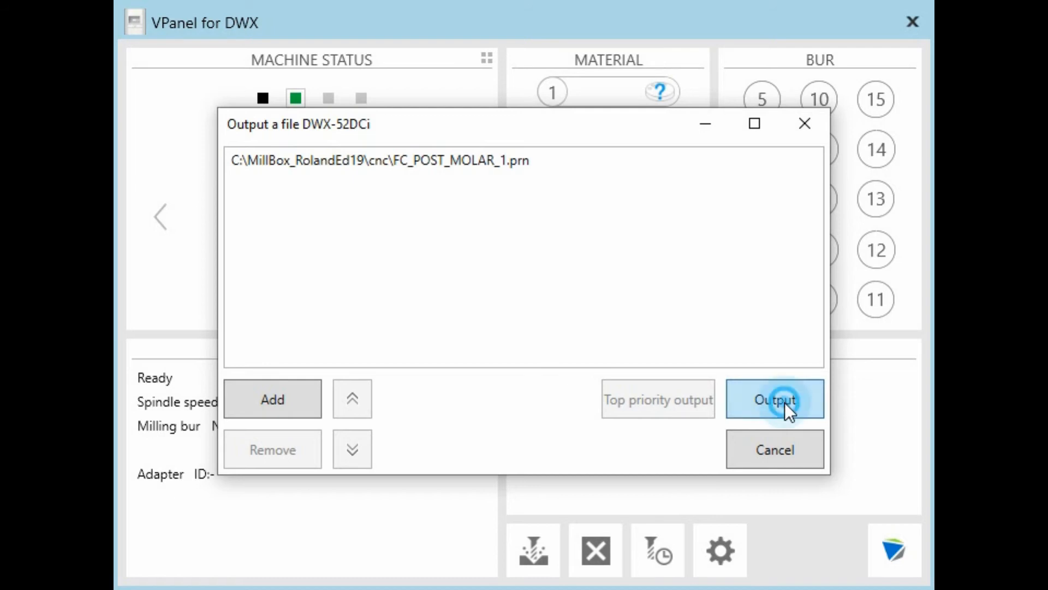
pyautogui.click(774, 399)
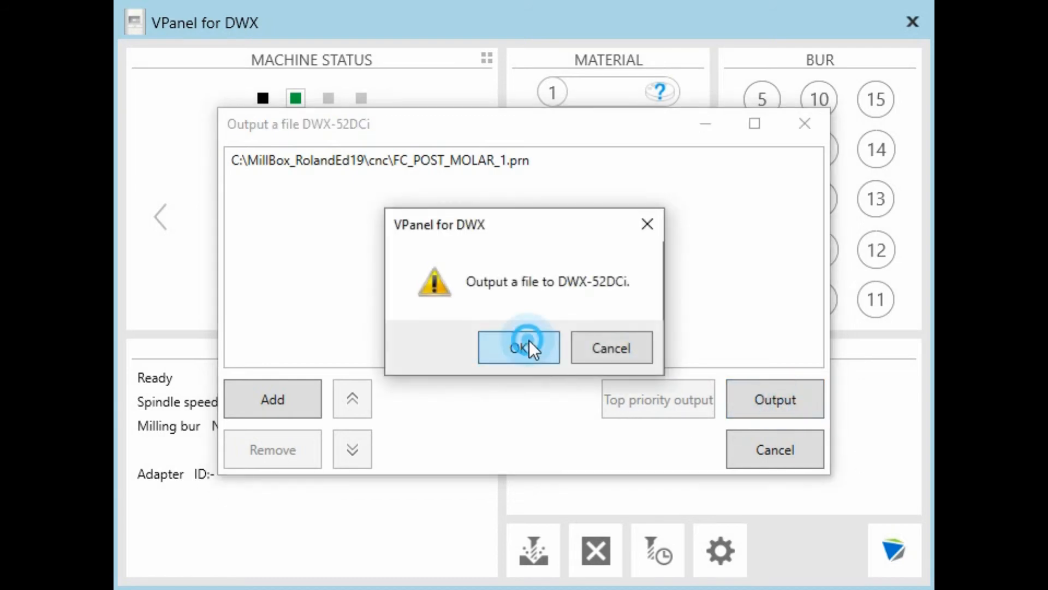
pyautogui.click(517, 347)
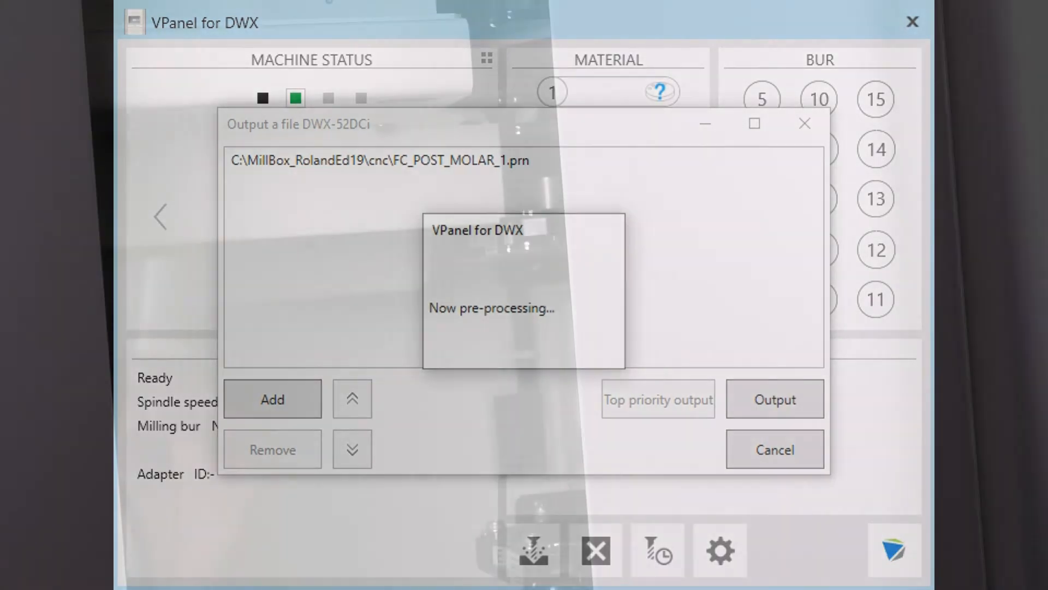